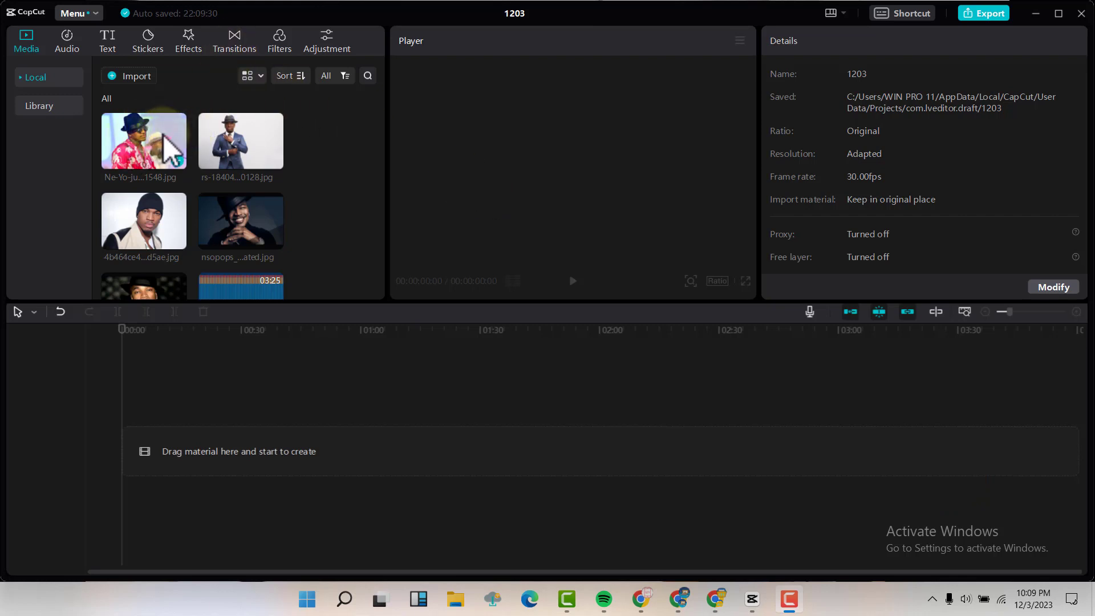
pyautogui.moveTo(116, 185)
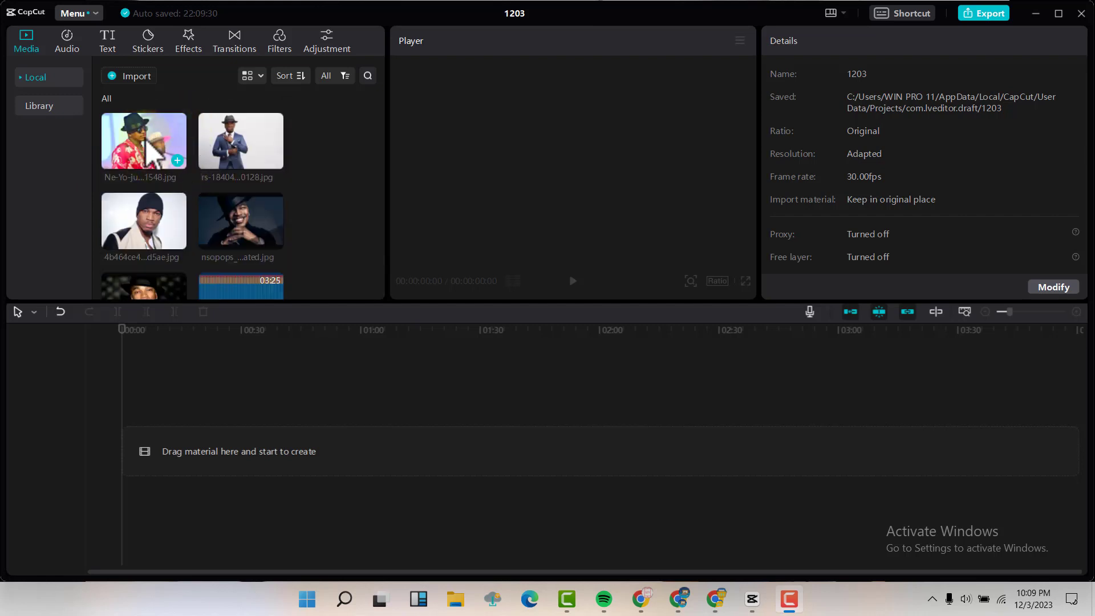
pyautogui.moveTo(240, 141)
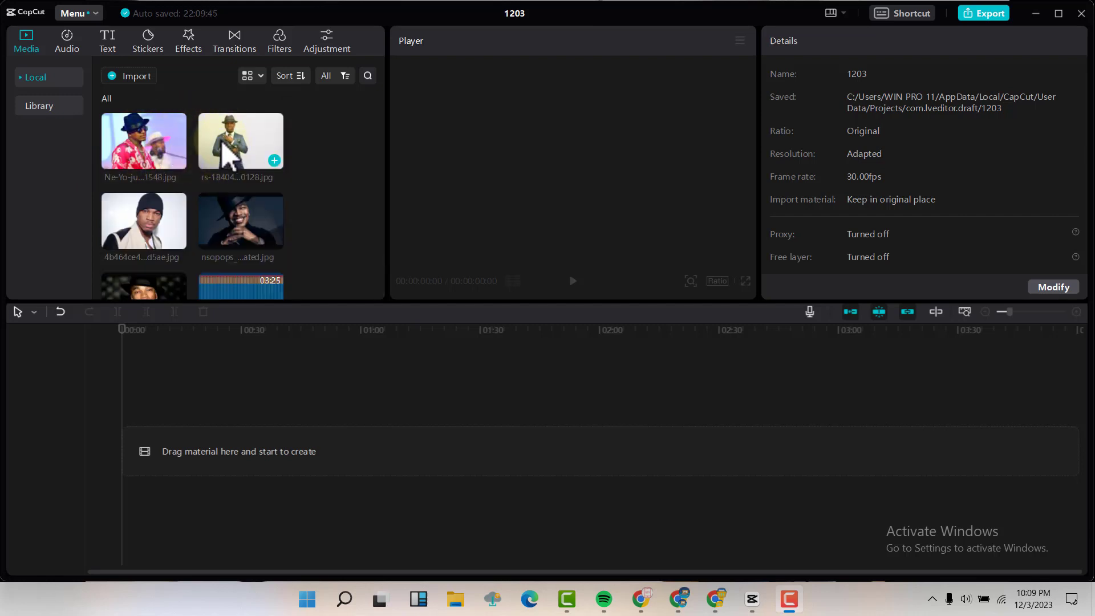
# Add the five artist photos to the timeline in order as consecutive five-second clips.
pyautogui.scroll(-3)
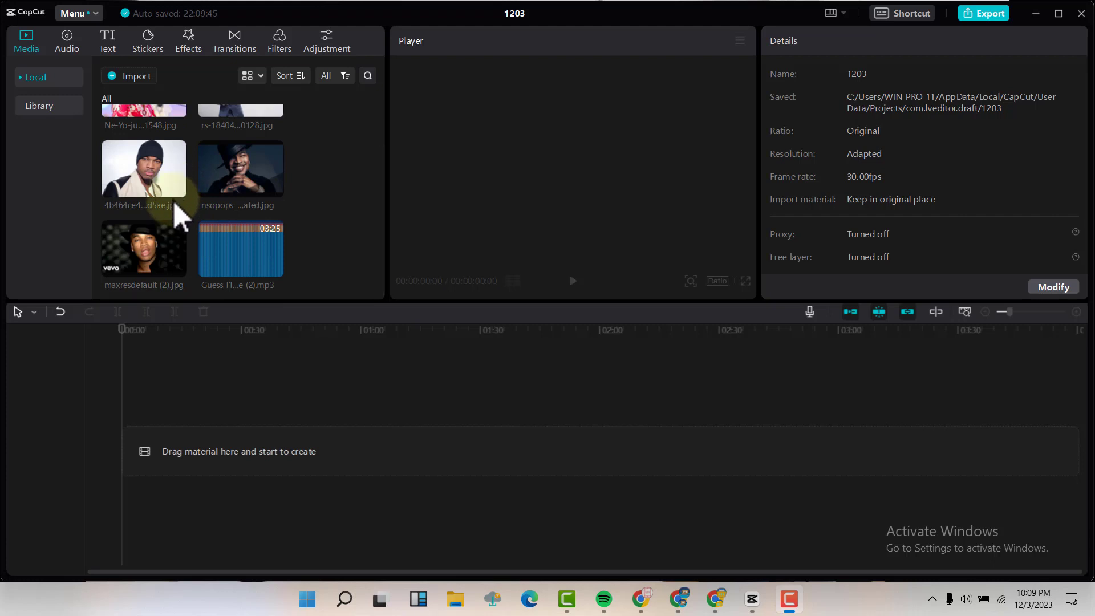
pyautogui.moveTo(240, 250)
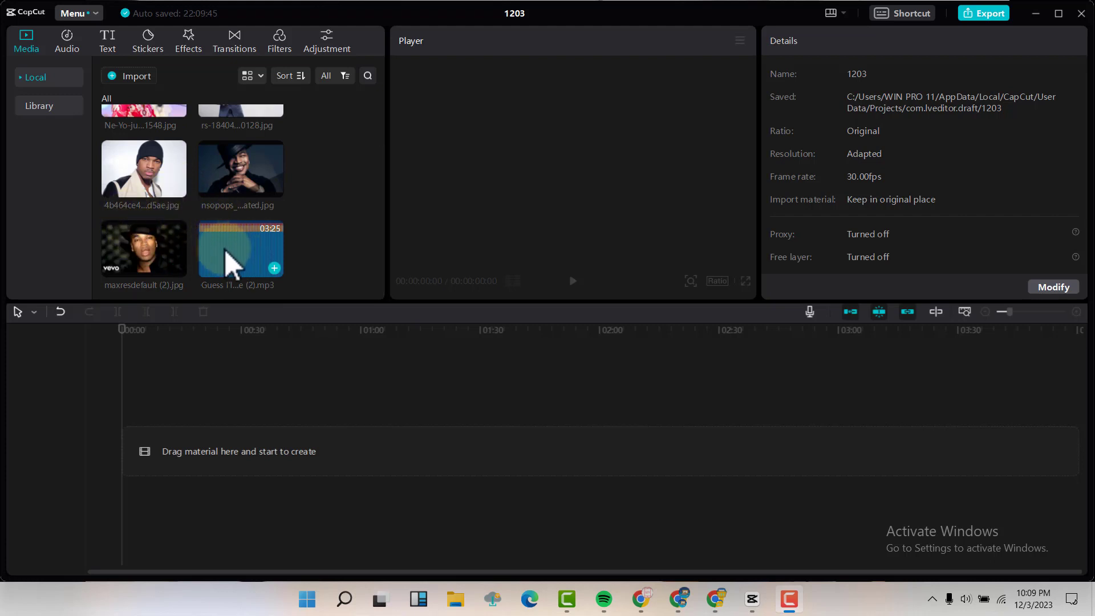
pyautogui.moveTo(245, 251)
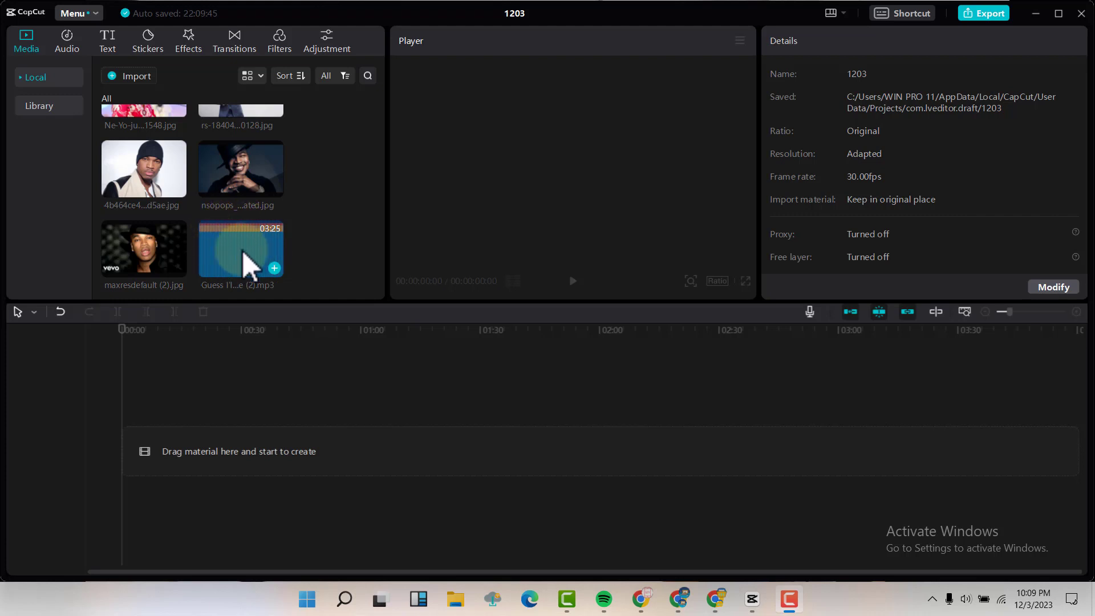
pyautogui.moveTo(258, 259)
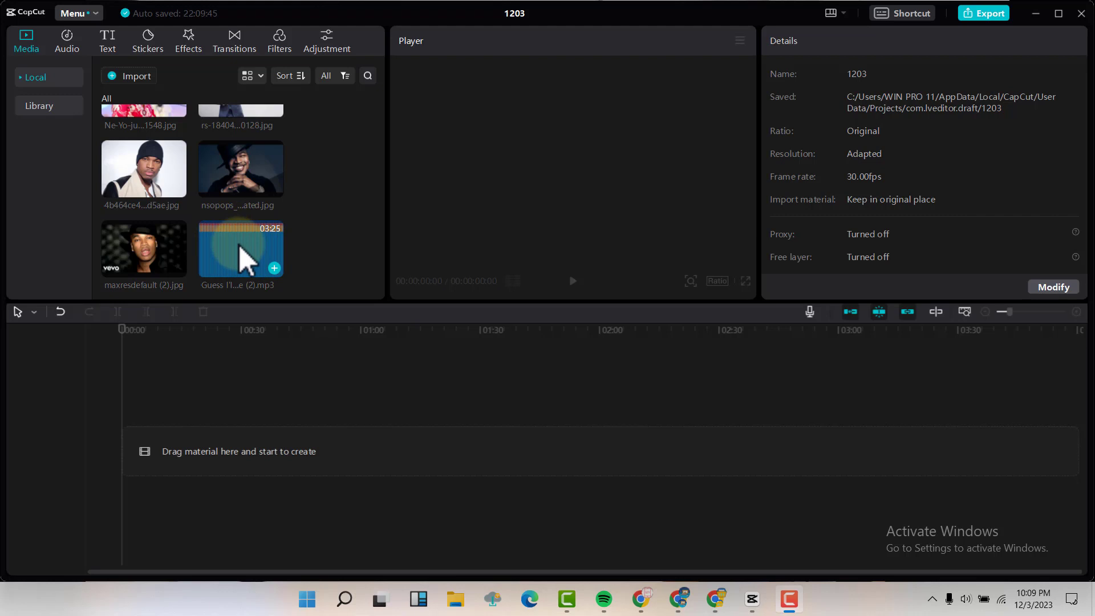
pyautogui.moveTo(258, 268)
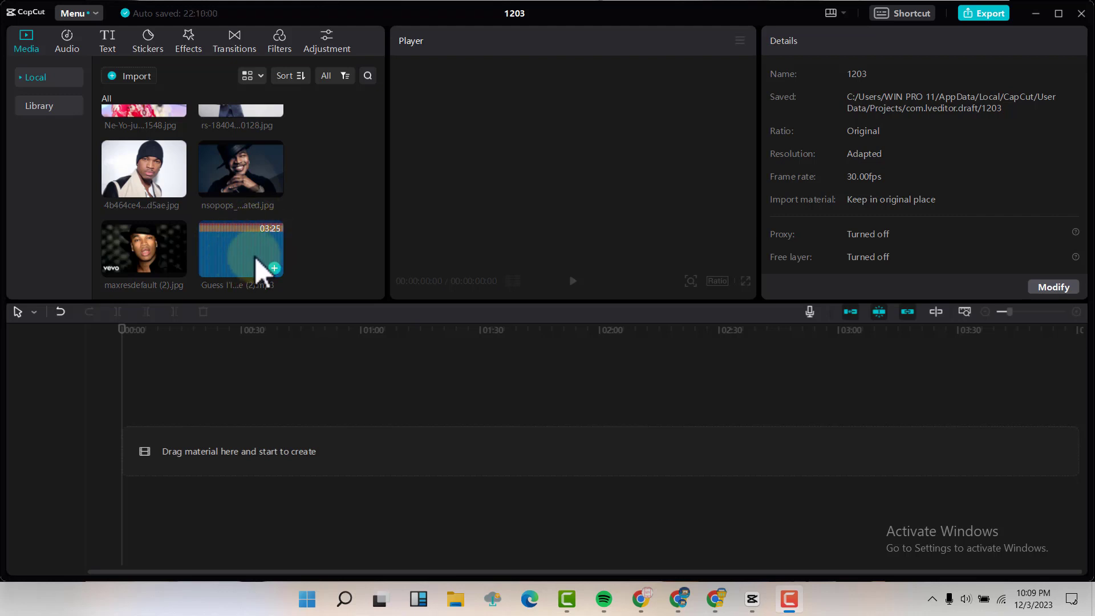
pyautogui.moveTo(251, 267)
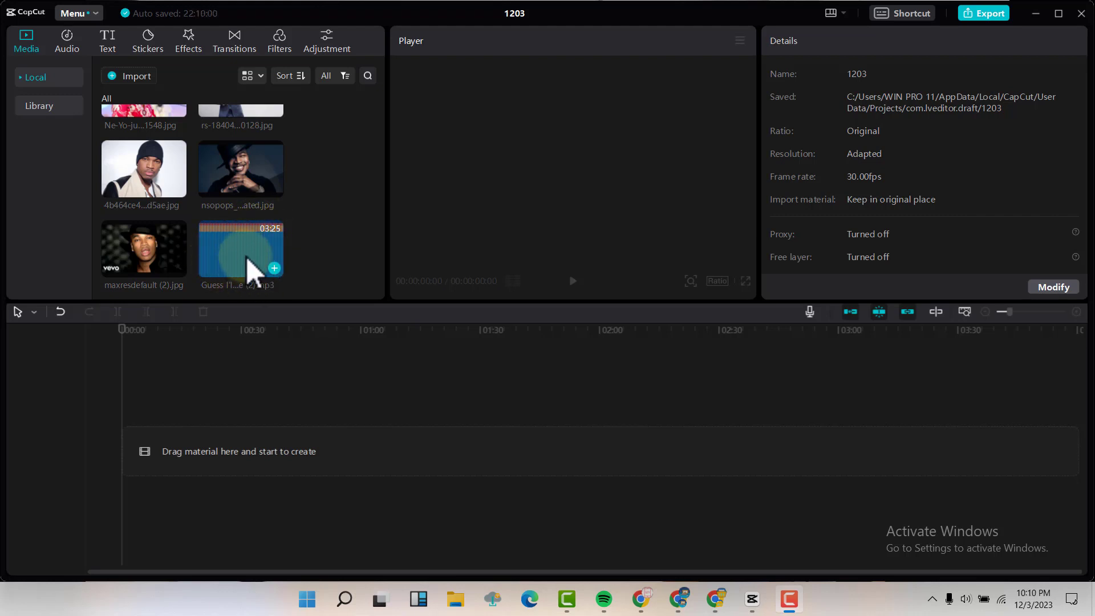
pyautogui.scroll(3)
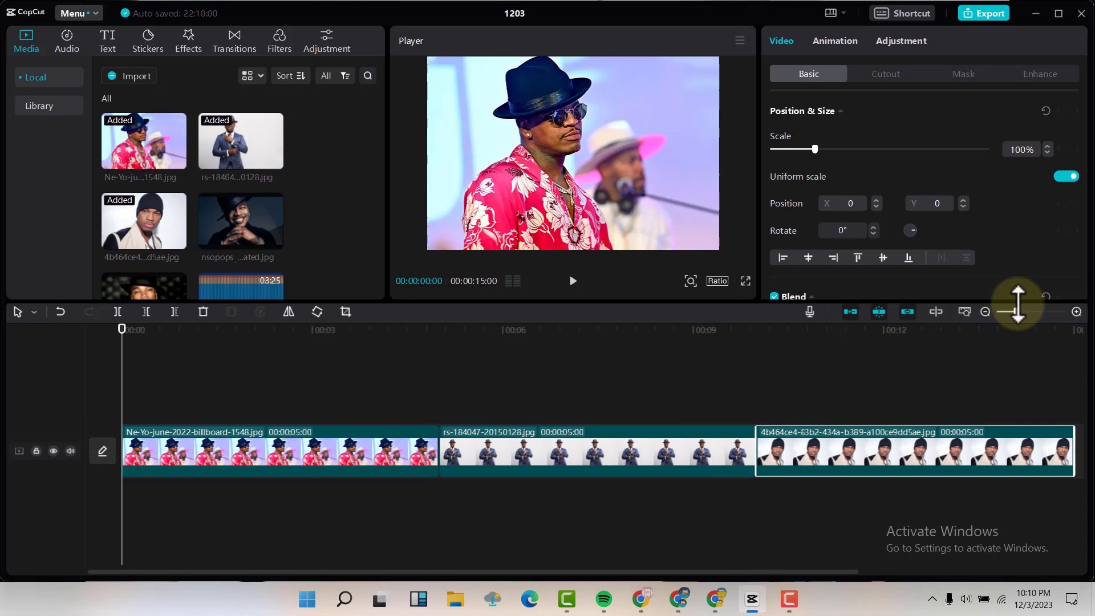
pyautogui.click(985, 312)
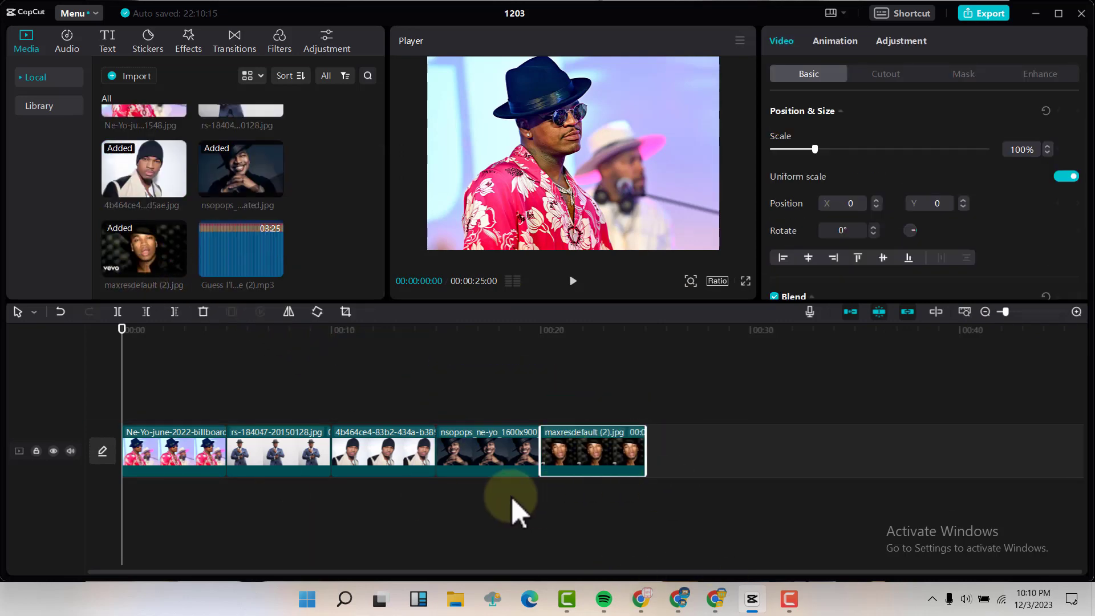
pyautogui.moveTo(416, 489)
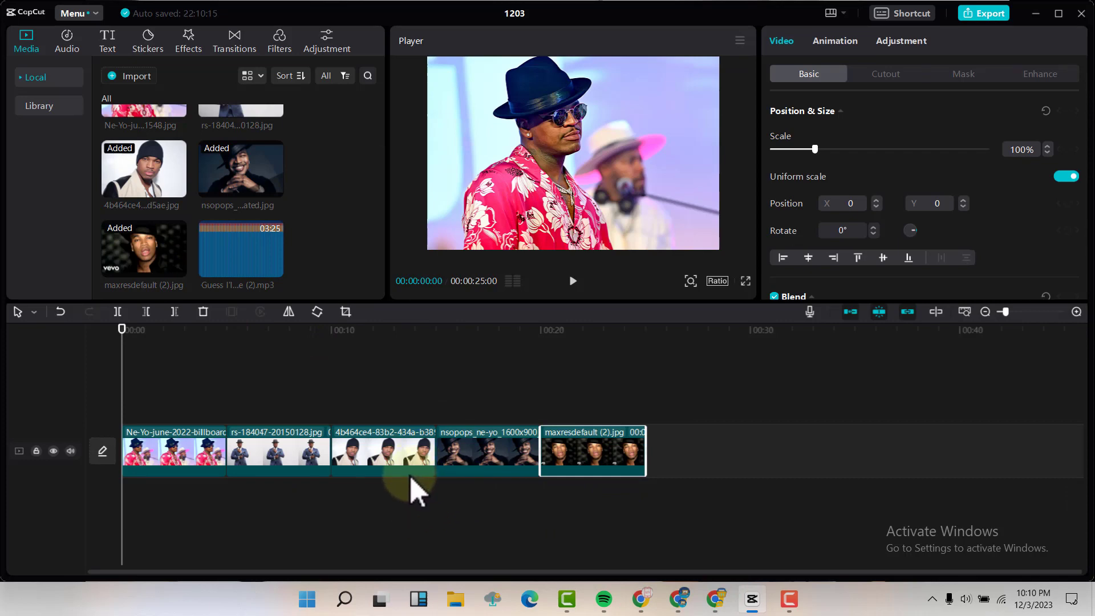
pyautogui.moveTo(398, 475)
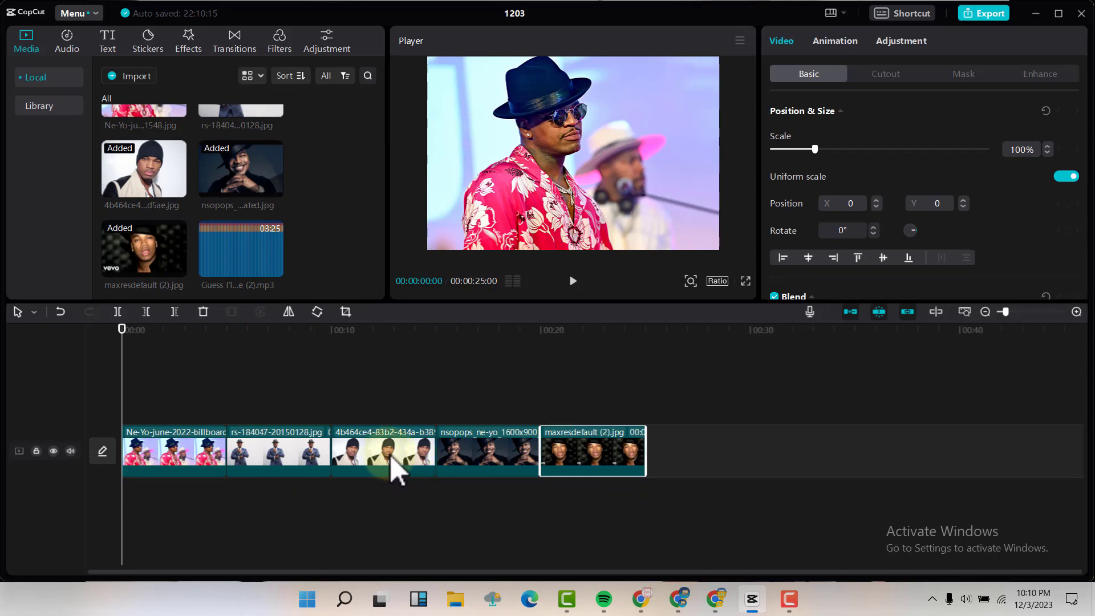
pyautogui.moveTo(266, 250)
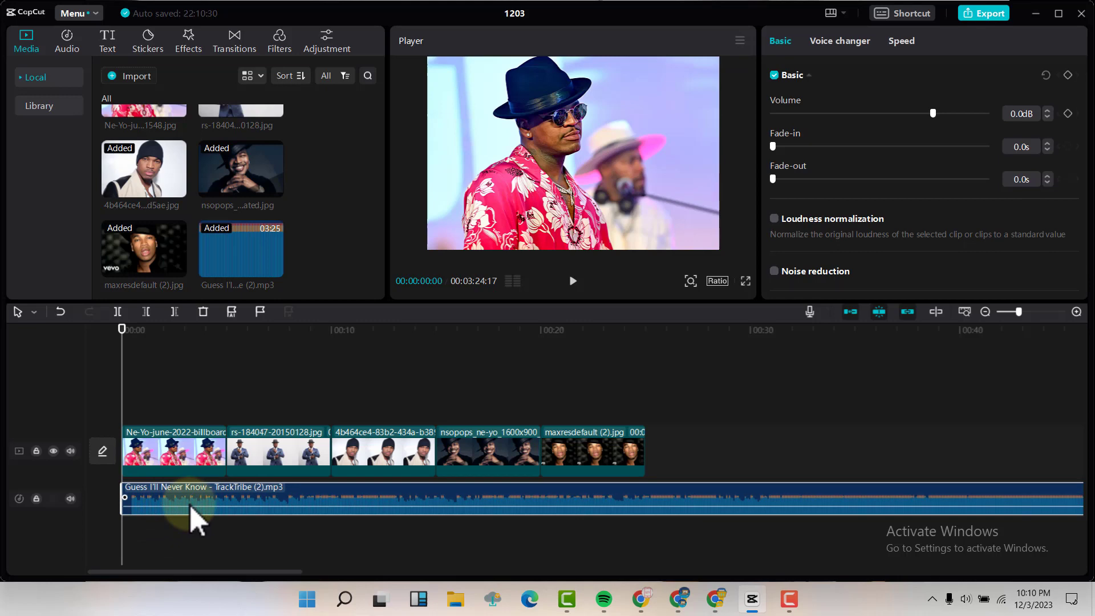
pyautogui.moveTo(1020, 313)
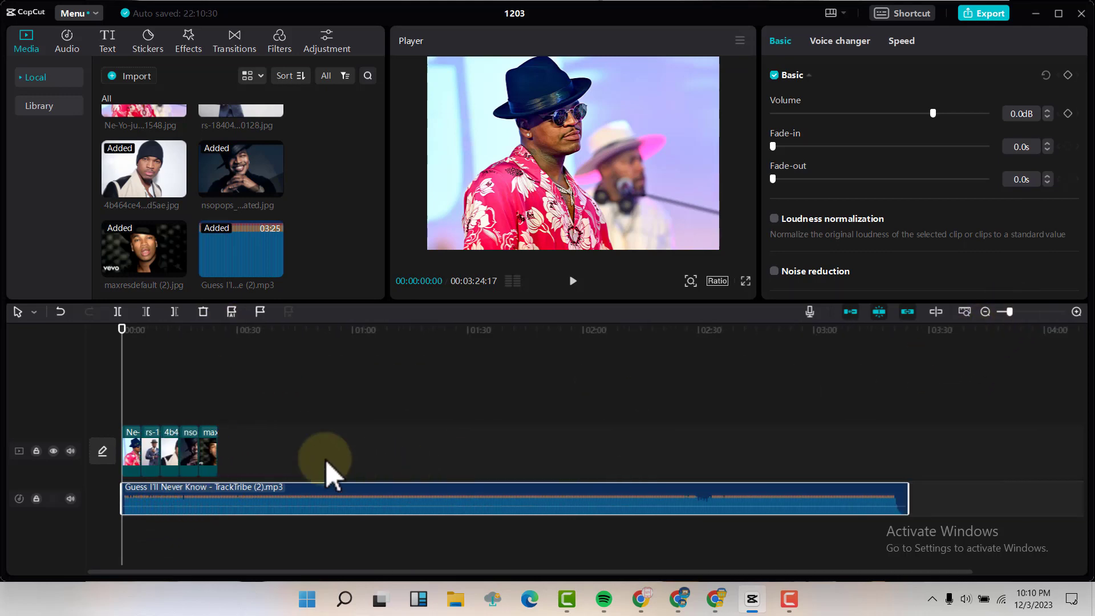
pyautogui.moveTo(272, 468)
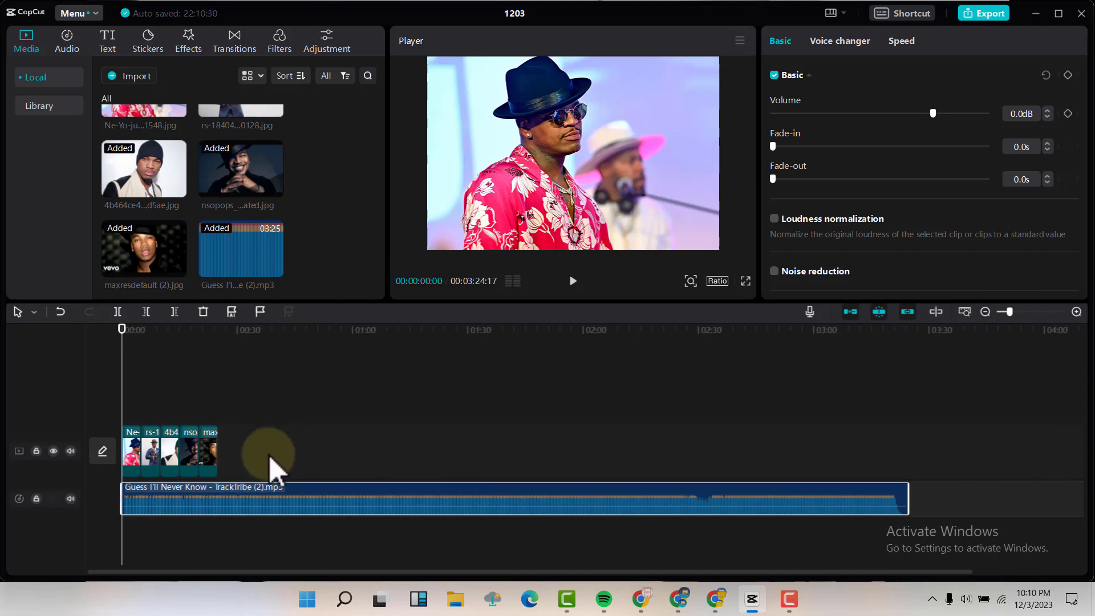
pyautogui.moveTo(227, 465)
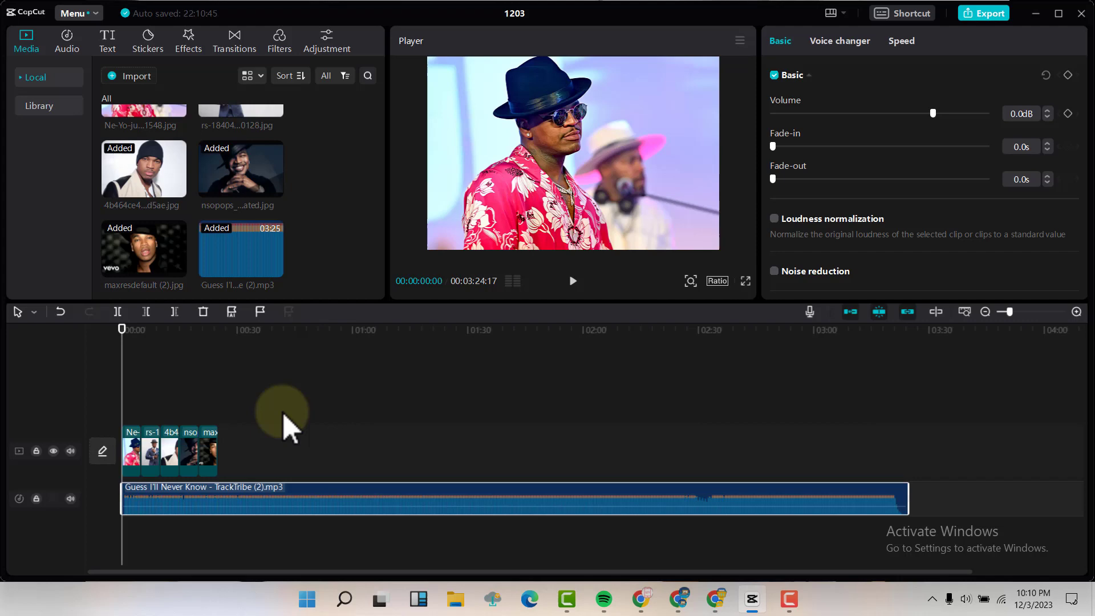
pyautogui.moveTo(220, 465)
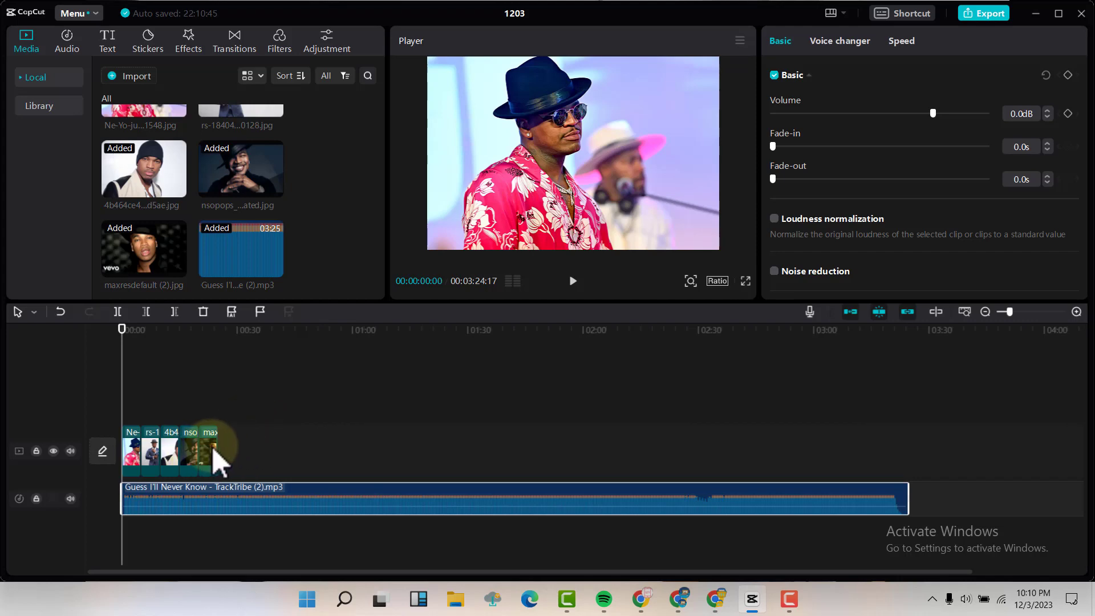
# Select the last photo clip to stretch it to the song's end.
pyautogui.click(209, 447)
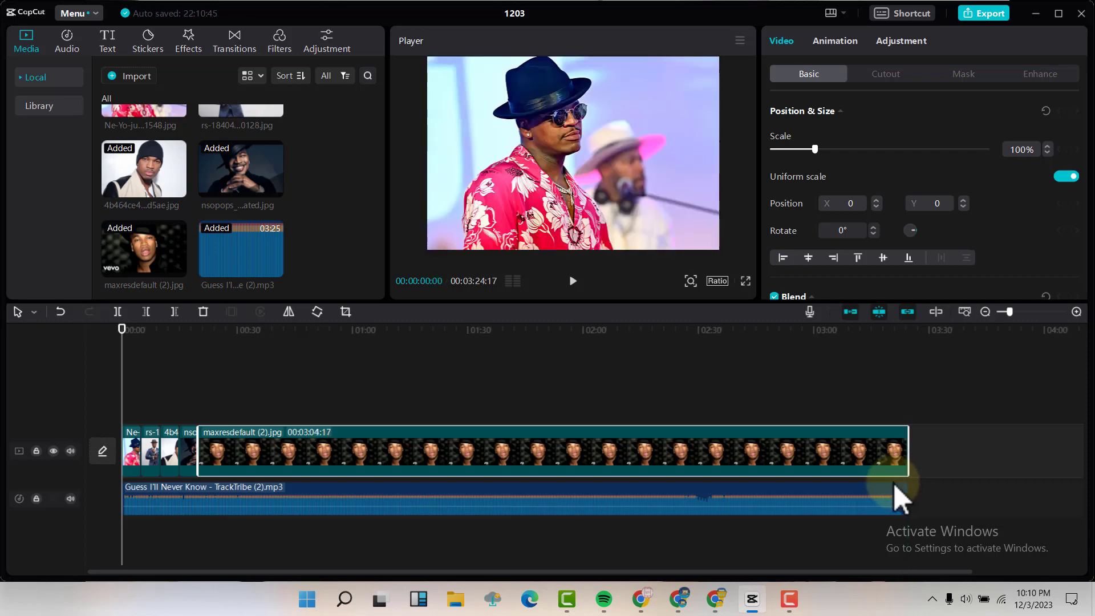
pyautogui.moveTo(171, 412)
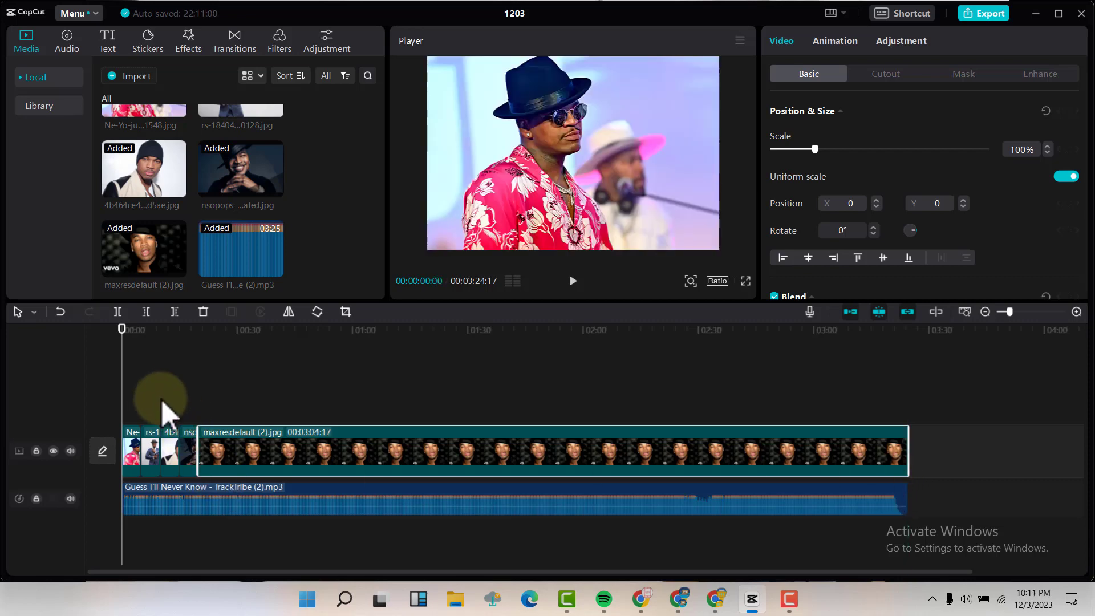
pyautogui.moveTo(139, 439)
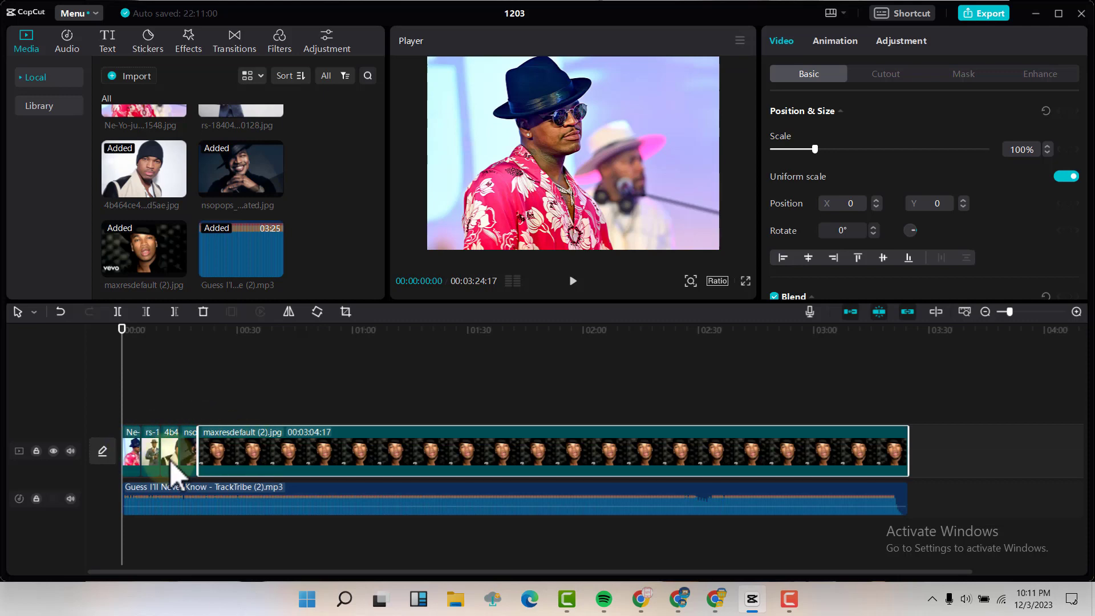
pyautogui.moveTo(91, 70)
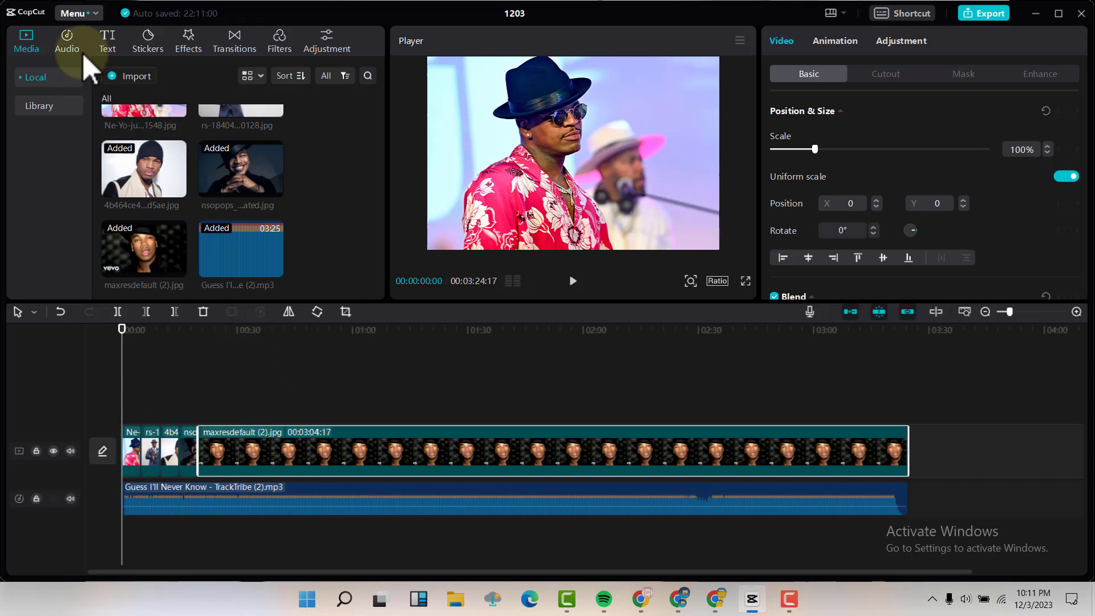
pyautogui.moveTo(188, 41)
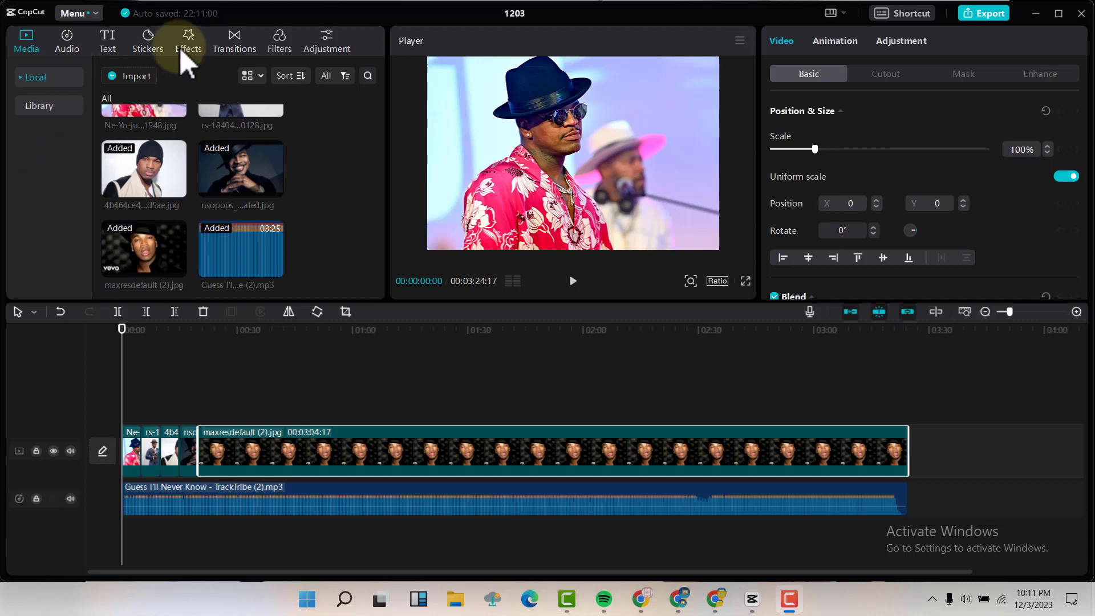
# Drop a transition between the opening photo clips, accepting duplicate frame creation.
pyautogui.click(187, 40)
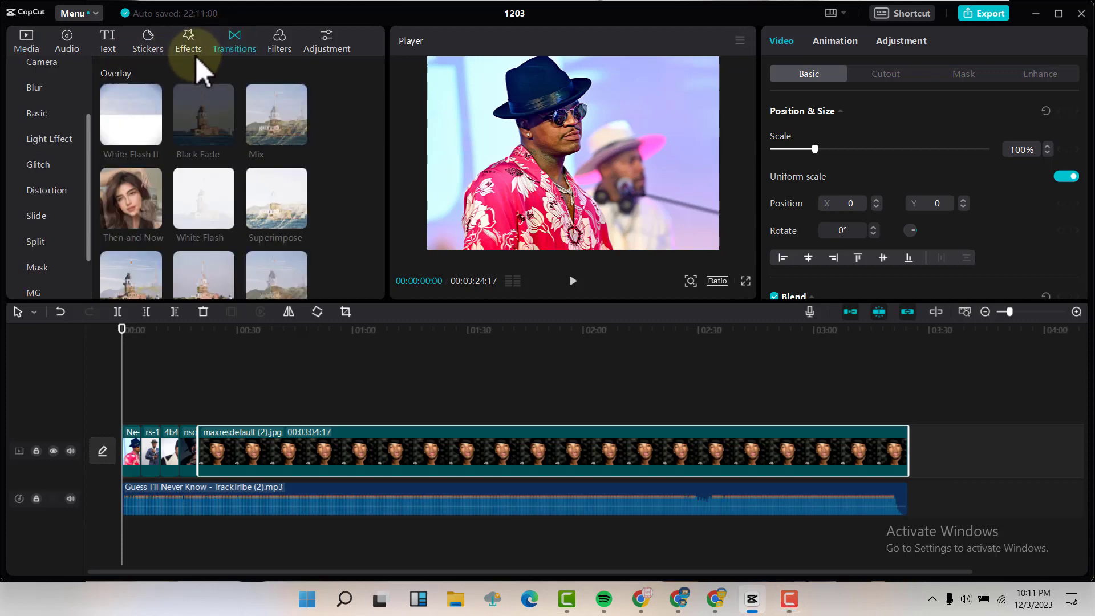
pyautogui.moveTo(131, 203)
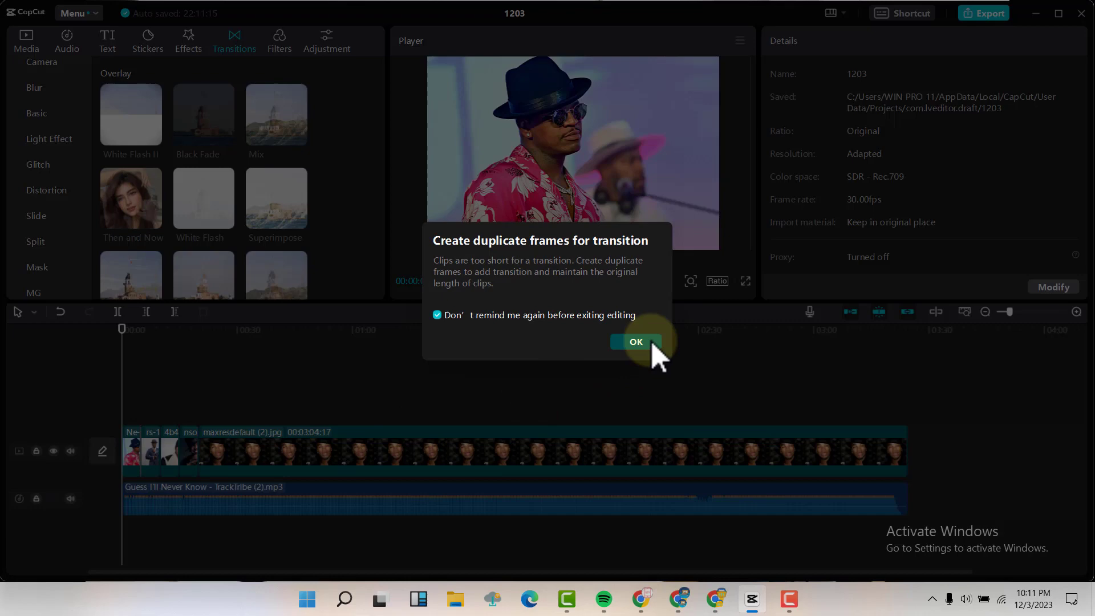
pyautogui.click(635, 341)
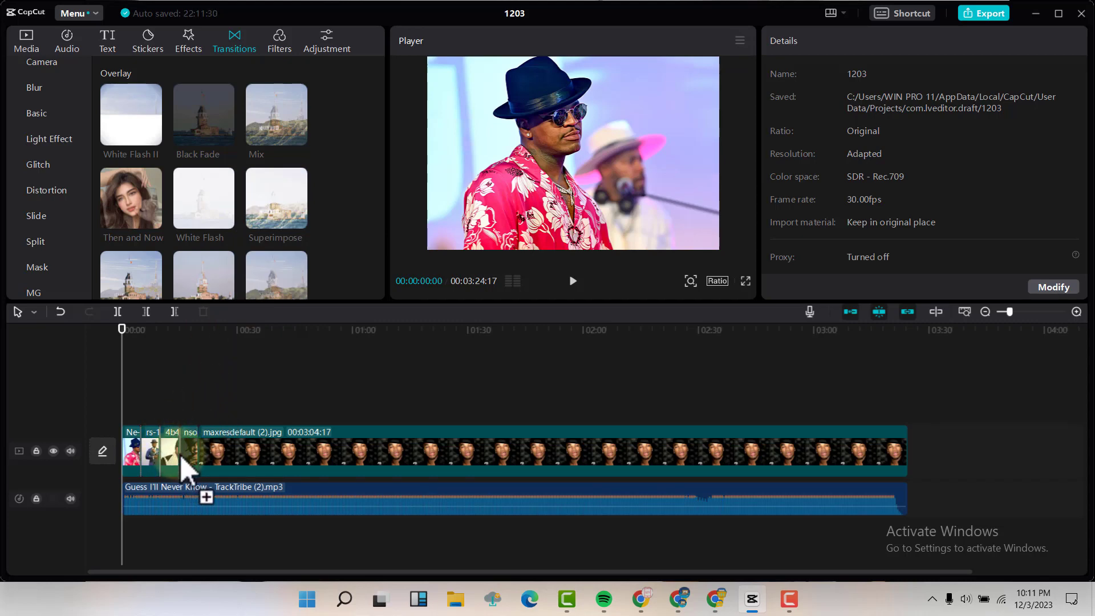
pyautogui.moveTo(276, 274)
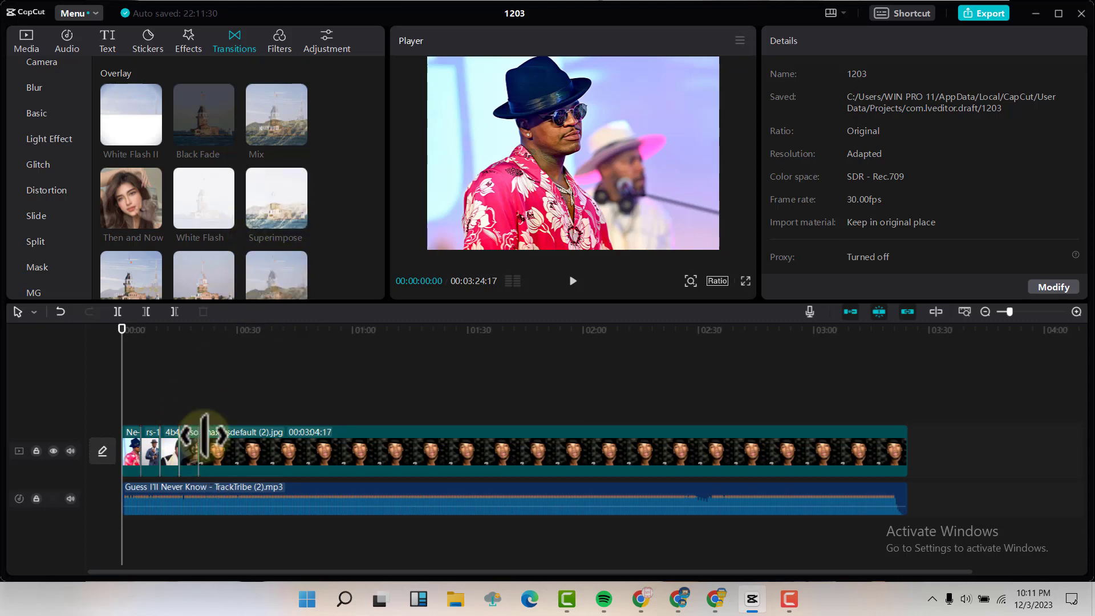
pyautogui.moveTo(328, 364)
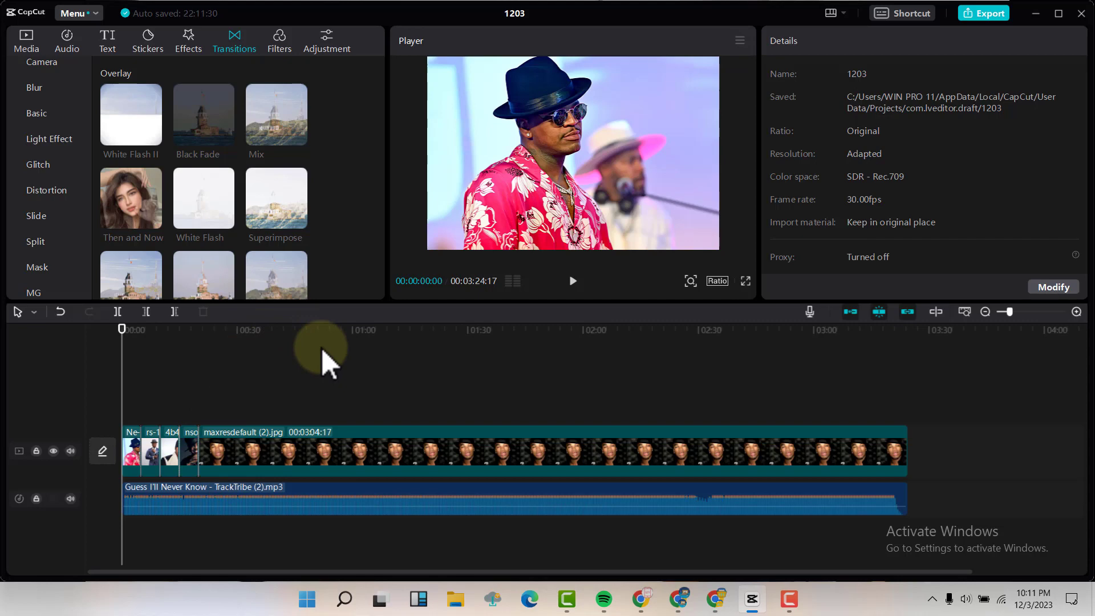
# Preview the slideshow, then select the 'Guess I'll Never Know' audio clip.
pyautogui.click(572, 281)
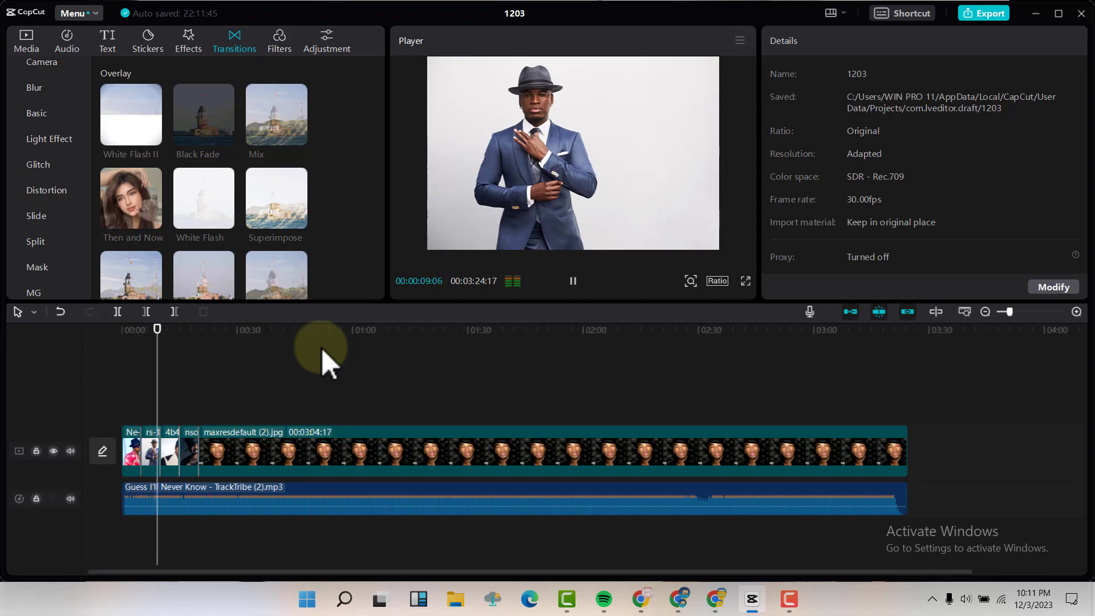
pyautogui.click(572, 281)
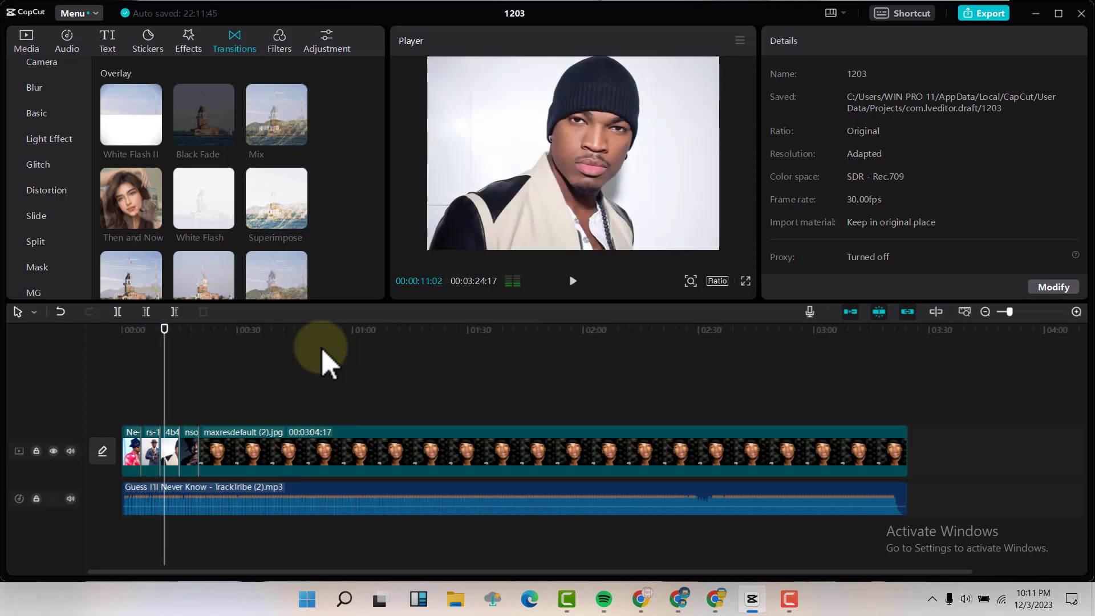
pyautogui.moveTo(230, 356)
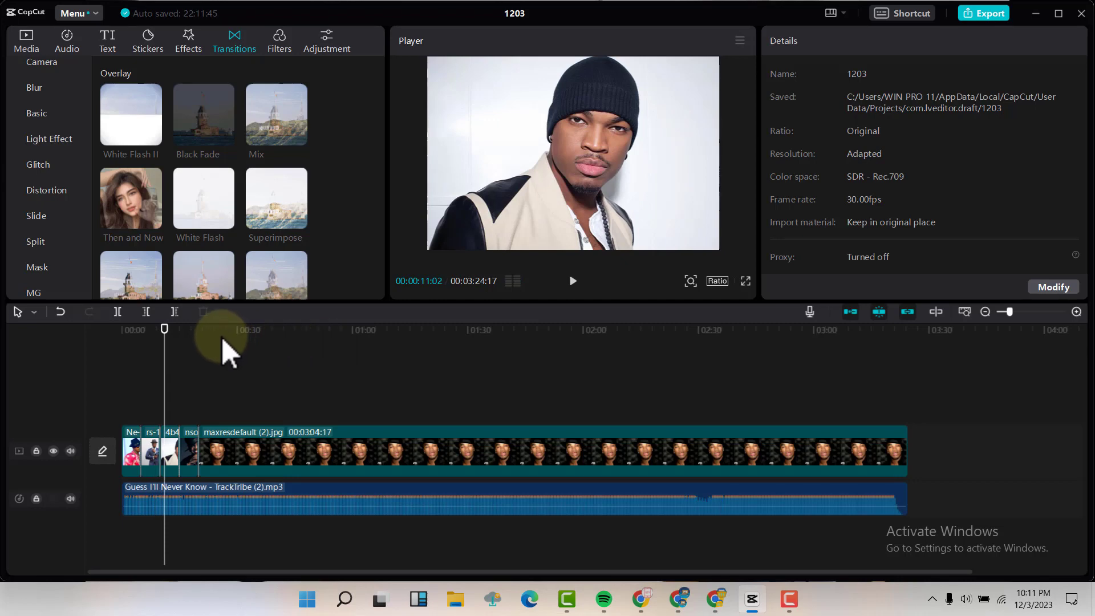
pyautogui.click(118, 312)
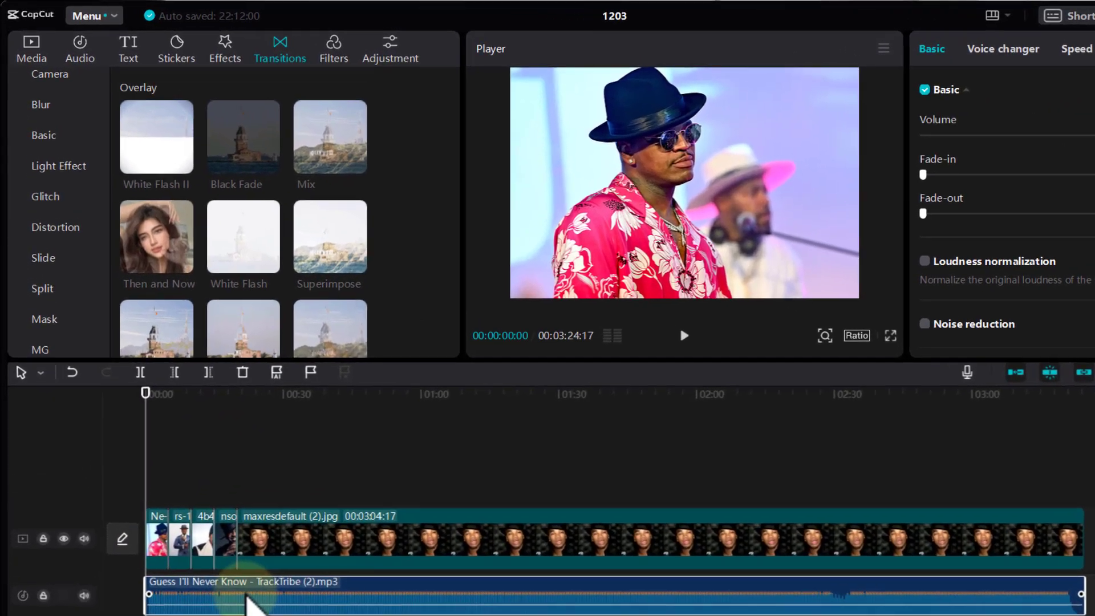
# Open Auto captions' Auto lyrics tool with English as the recognition language.
pyautogui.click(128, 49)
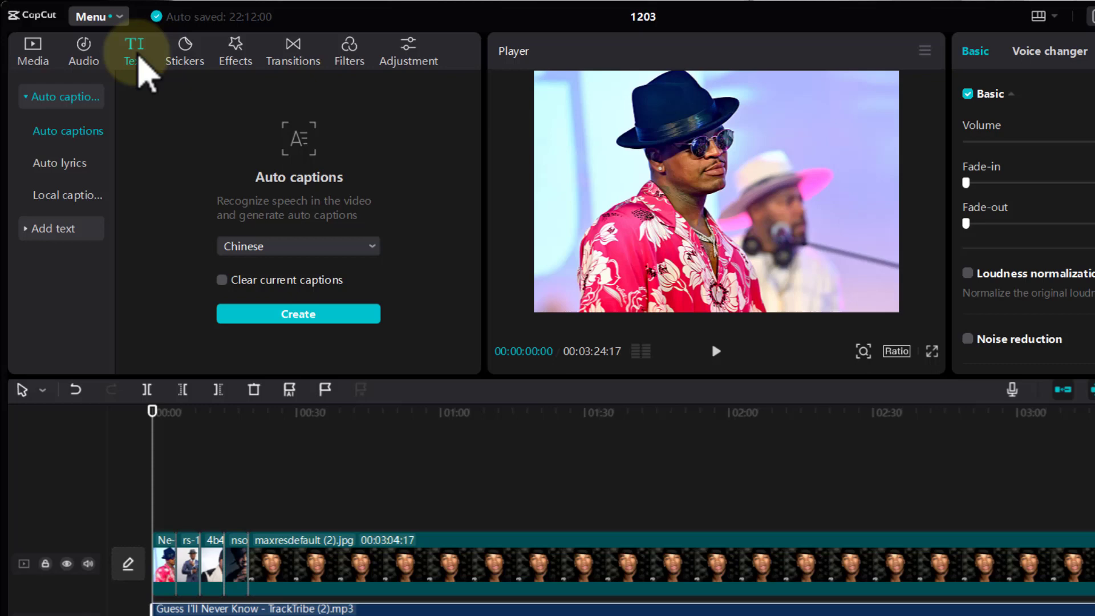
pyautogui.moveTo(41, 124)
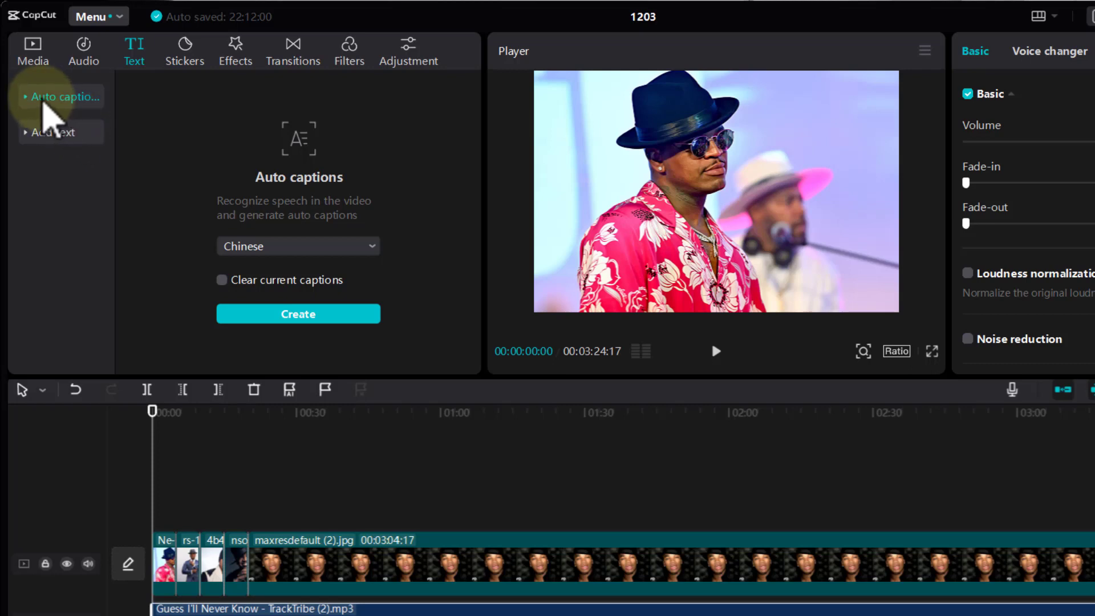
pyautogui.click(66, 96)
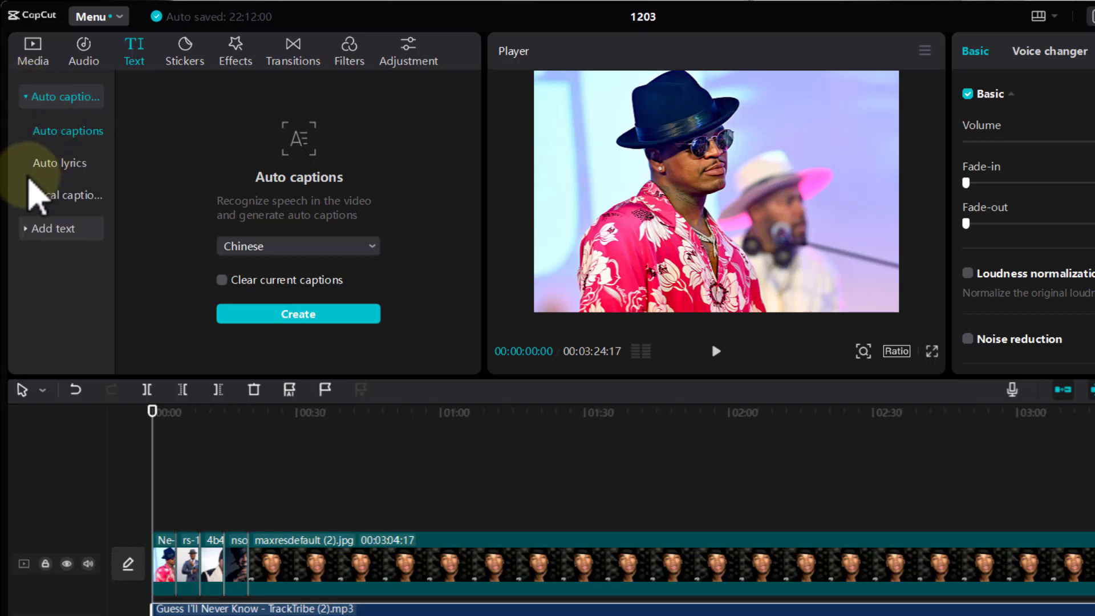
pyautogui.moveTo(53, 171)
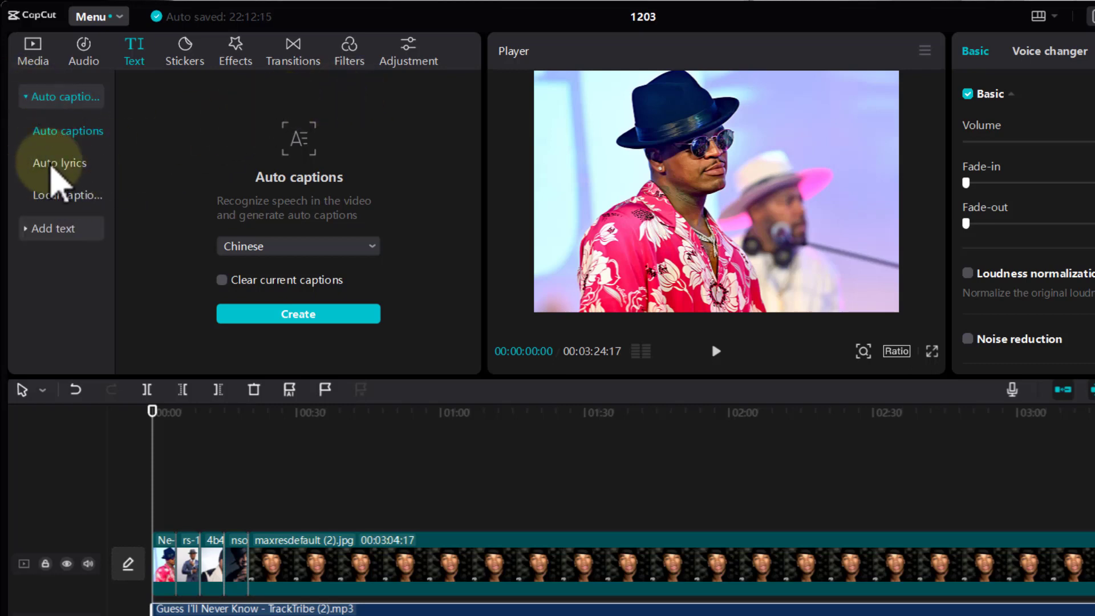
pyautogui.click(59, 162)
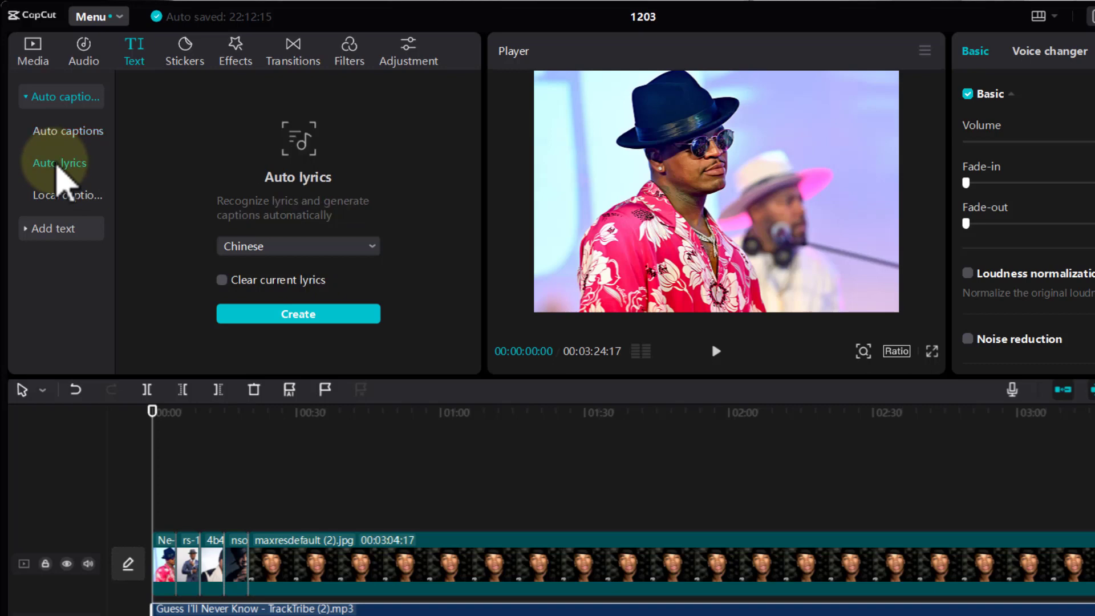
pyautogui.moveTo(300, 262)
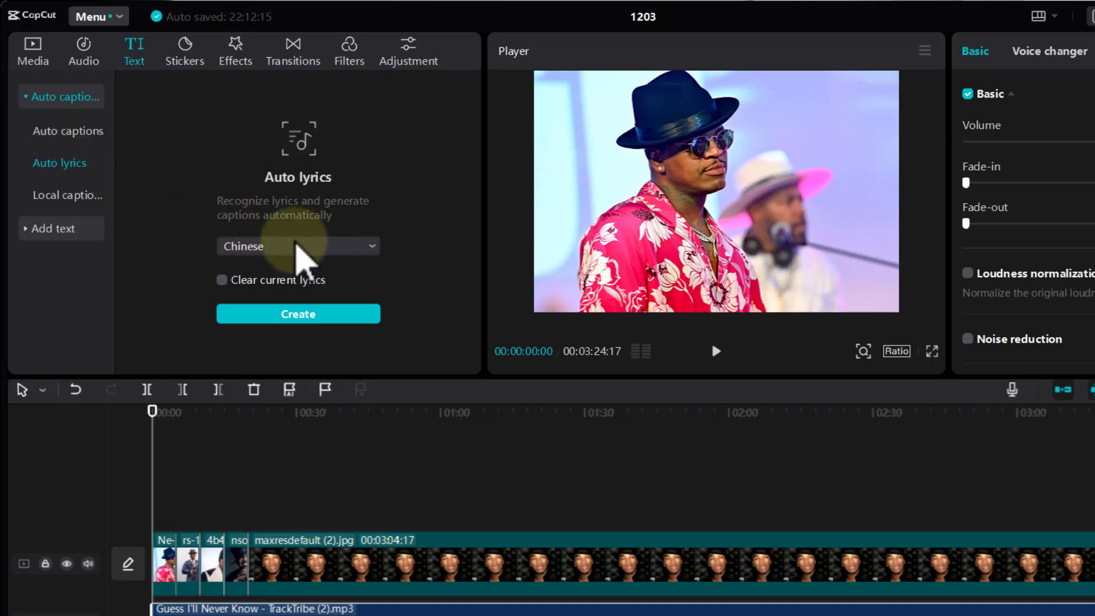
pyautogui.click(297, 246)
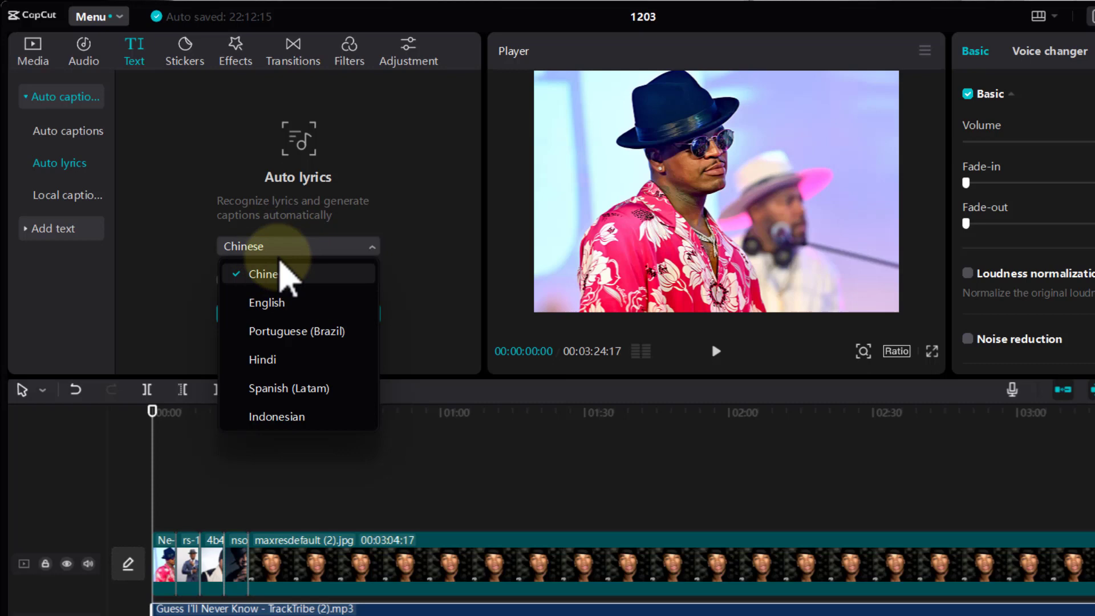
pyautogui.moveTo(258, 287)
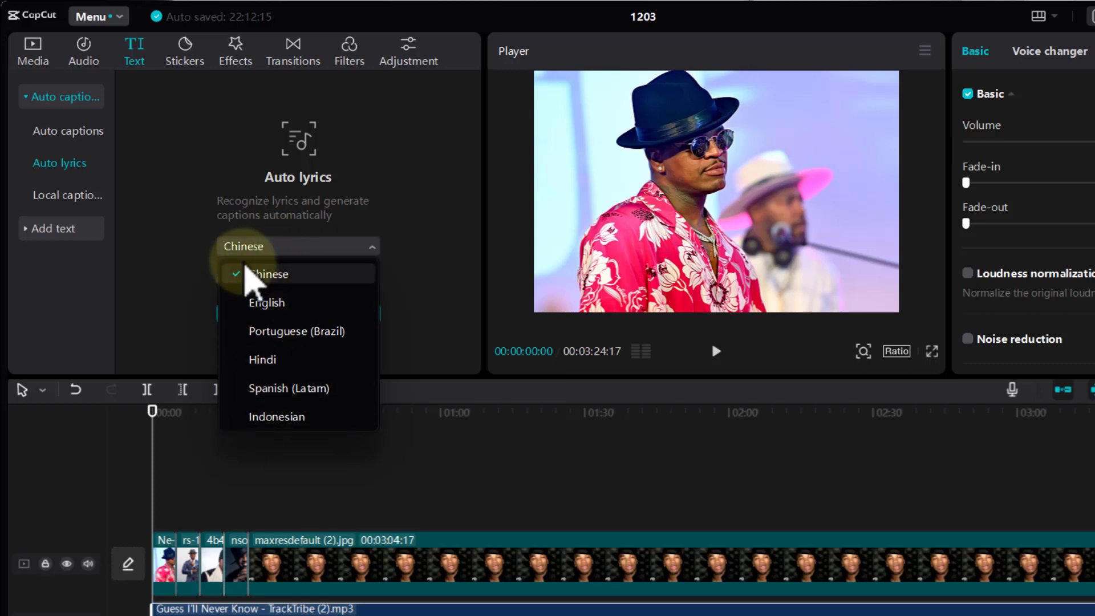
pyautogui.moveTo(267, 302)
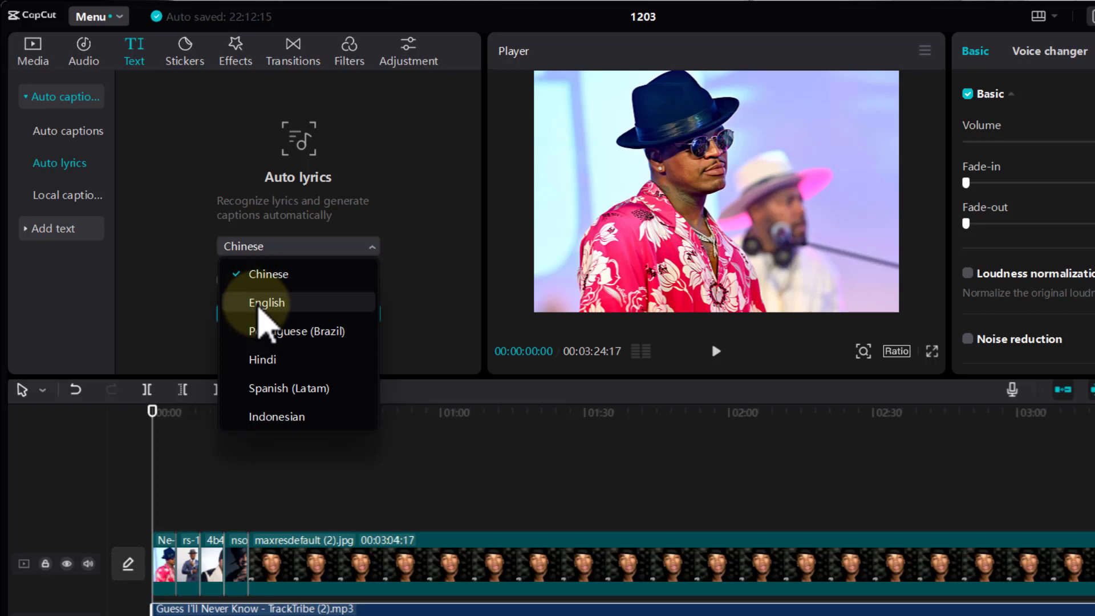
pyautogui.click(266, 303)
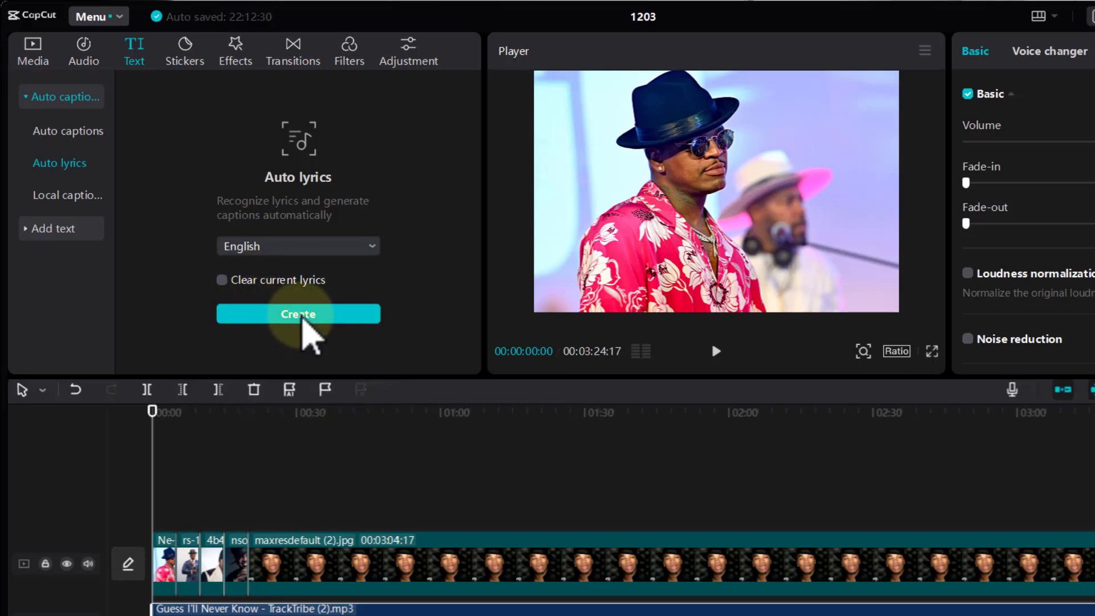
# Create lyric captions from the song and select the generated caption clips.
pyautogui.click(298, 313)
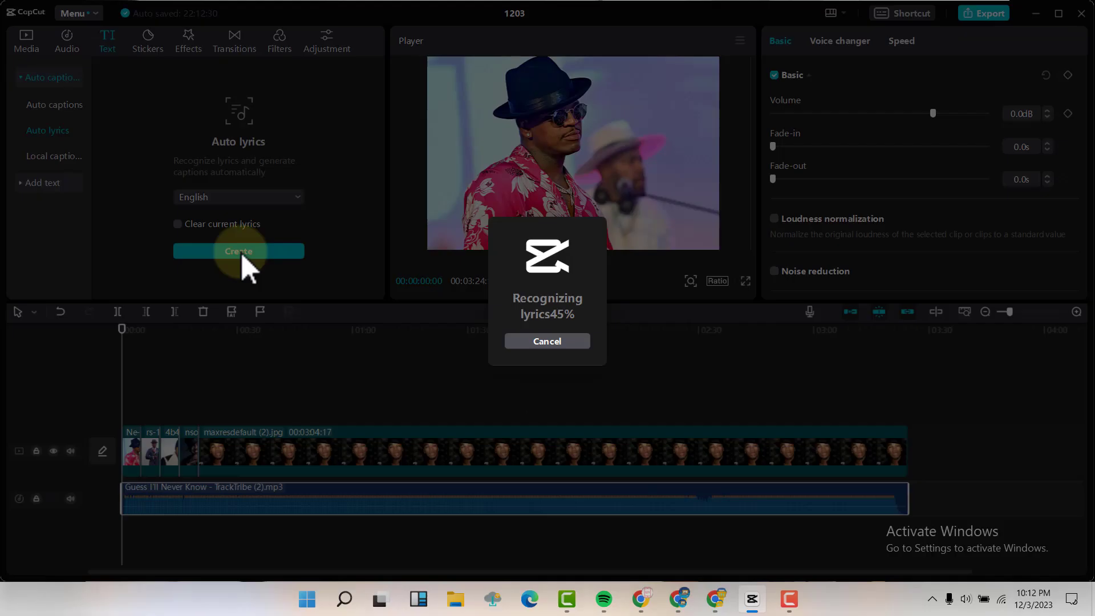
pyautogui.moveTo(512, 315)
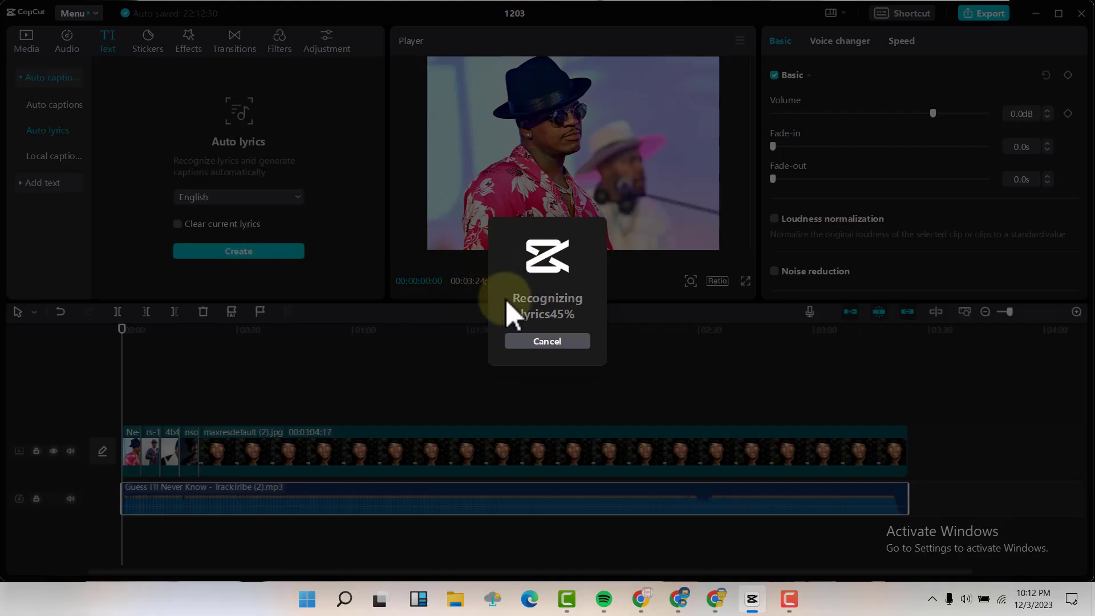
pyautogui.moveTo(552, 269)
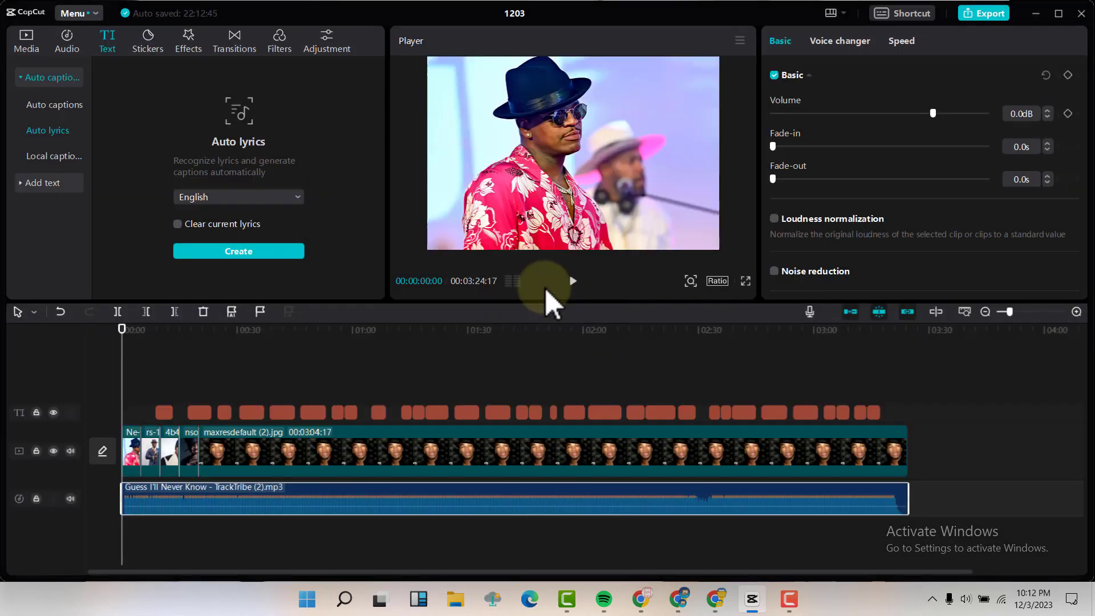
pyautogui.click(238, 251)
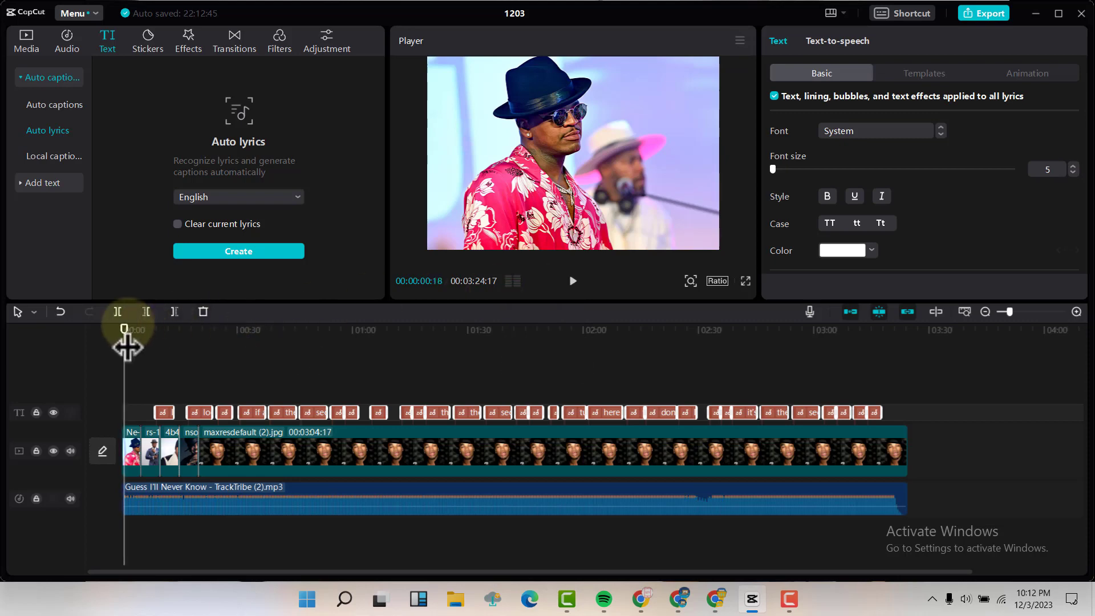
pyautogui.moveTo(124, 330); pyautogui.dragTo(156, 330)
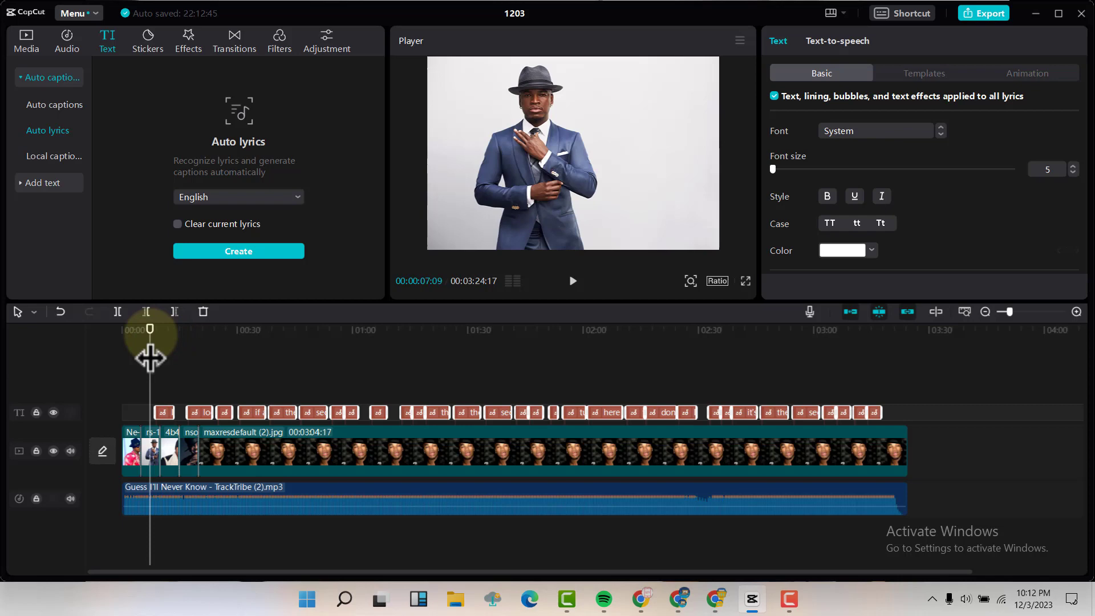
pyautogui.moveTo(301, 437)
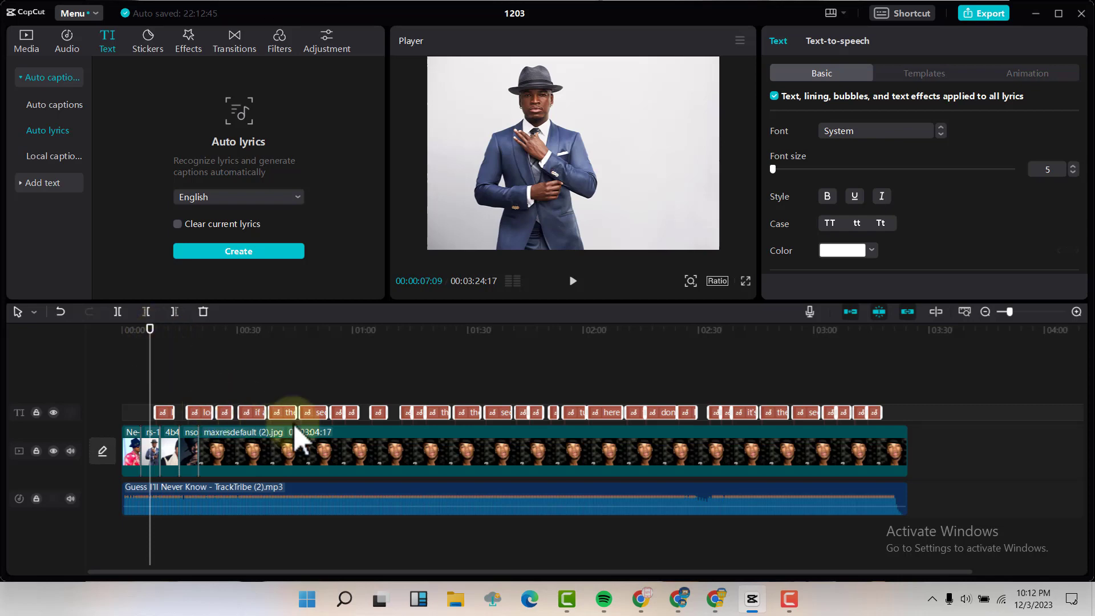
pyautogui.moveTo(359, 412)
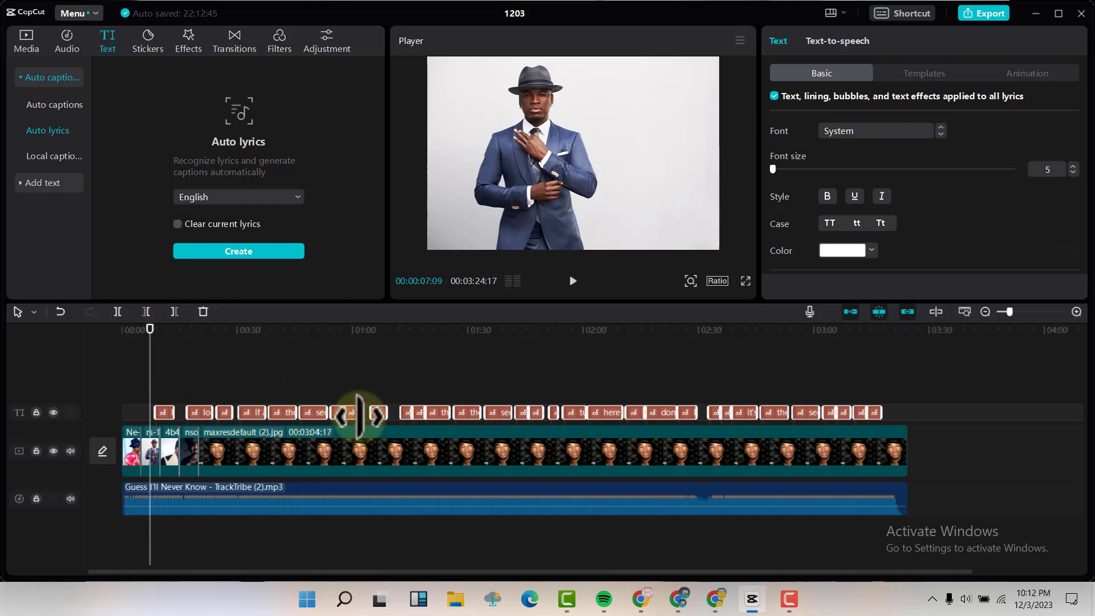
pyautogui.moveTo(429, 346)
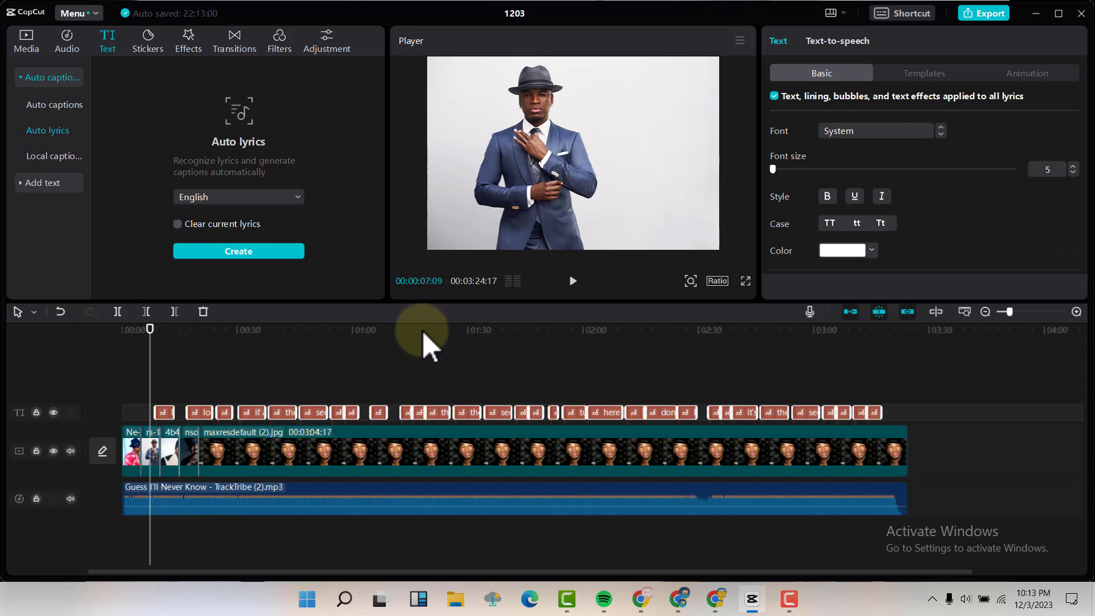
pyautogui.click(572, 281)
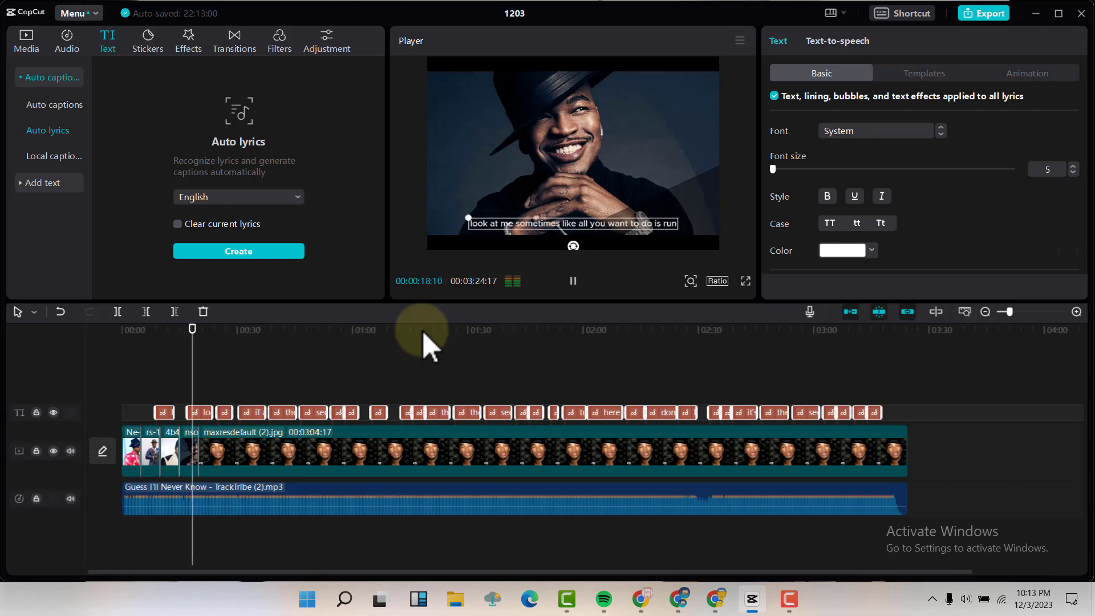
pyautogui.click(572, 281)
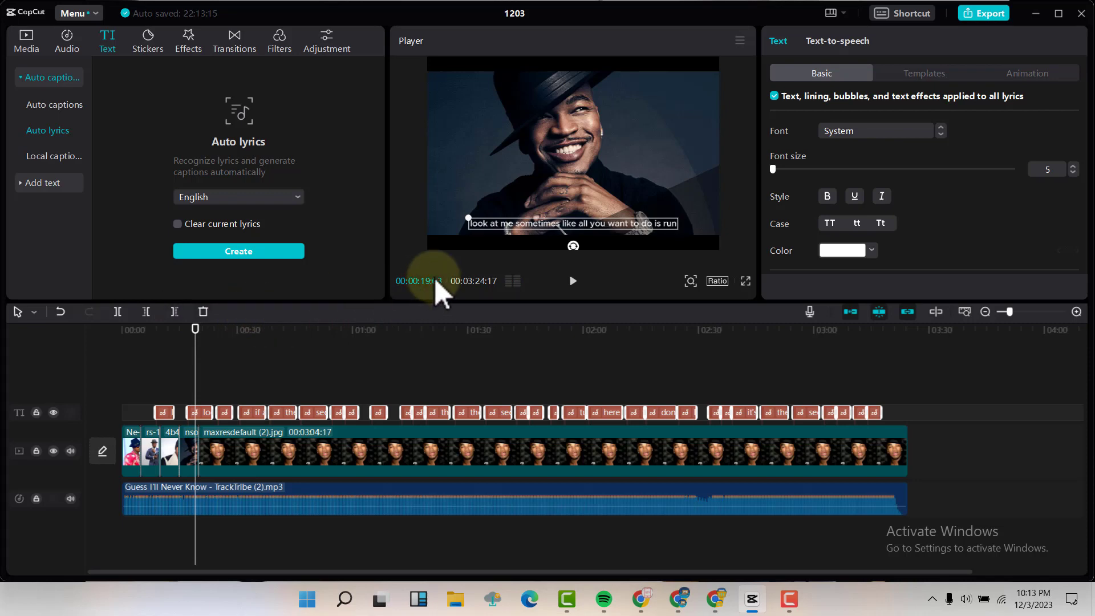
pyautogui.moveTo(492, 262)
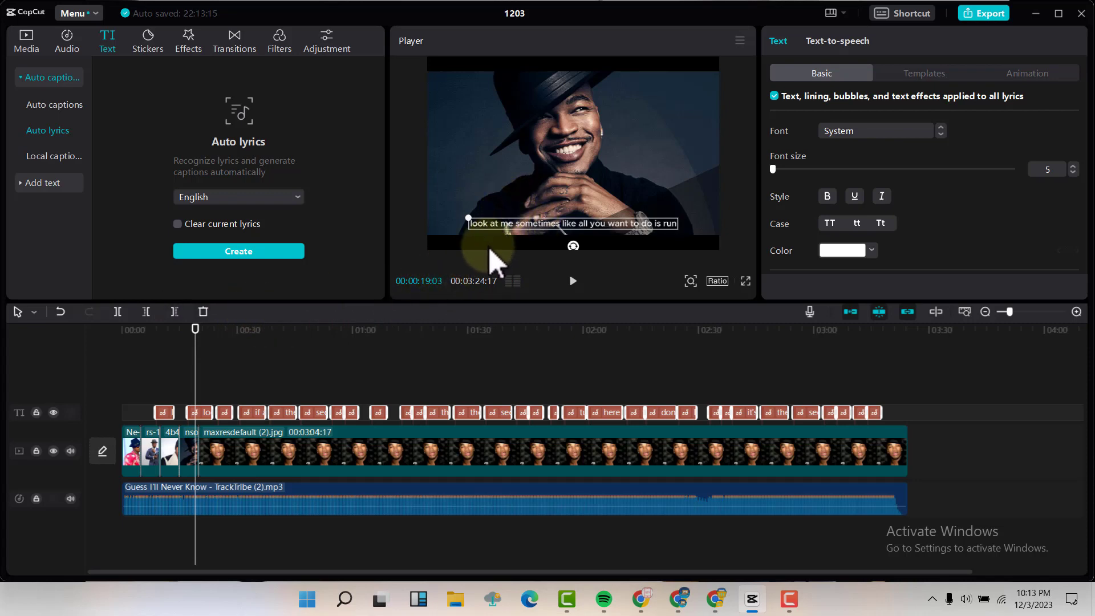
pyautogui.moveTo(904, 94)
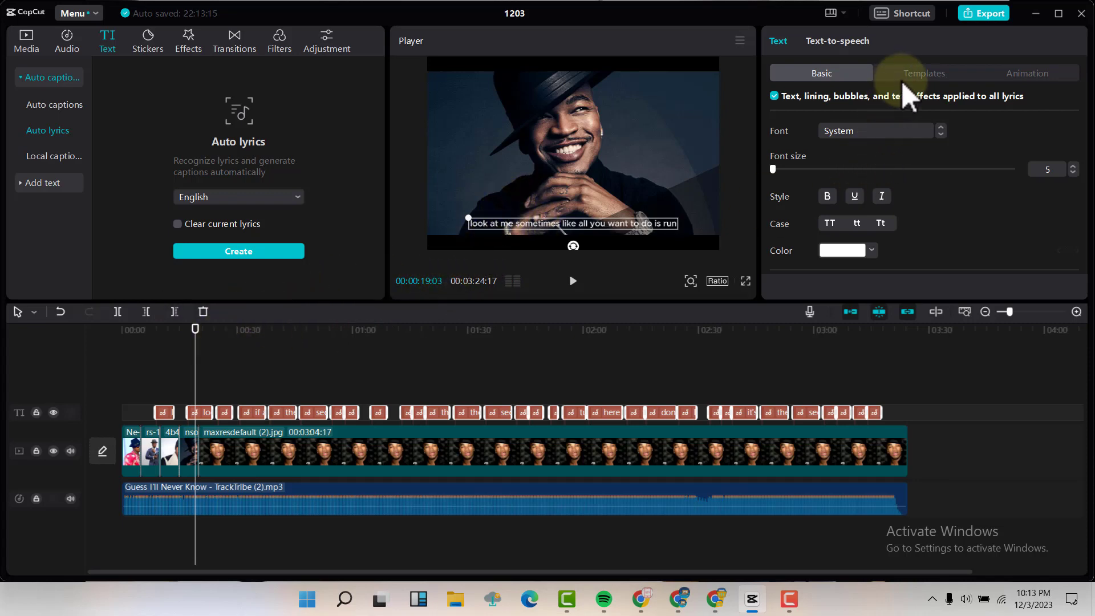
pyautogui.moveTo(541, 238)
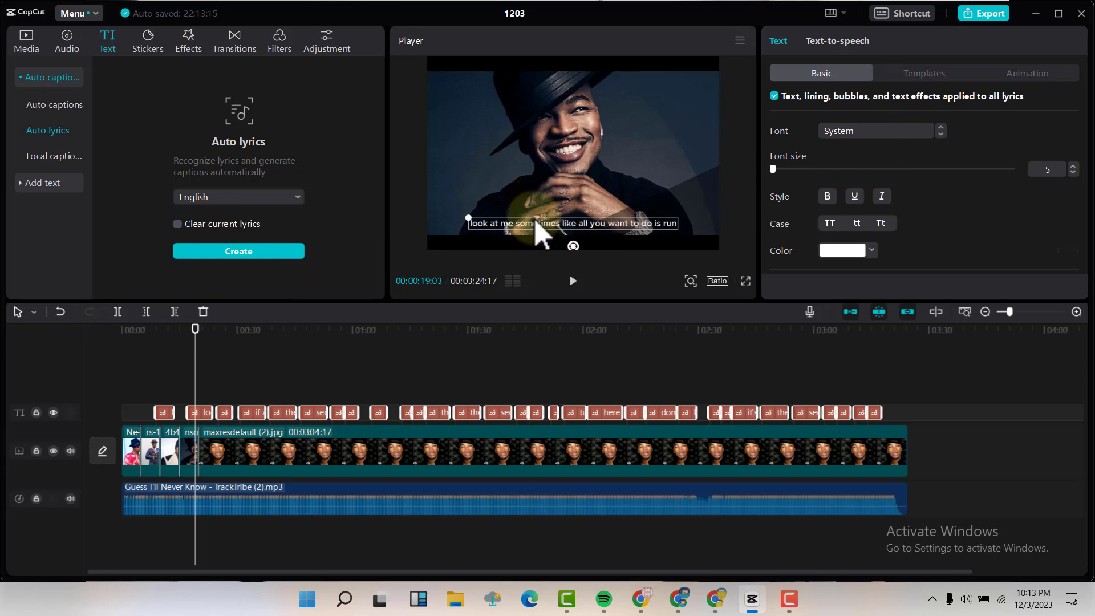
pyautogui.moveTo(529, 234)
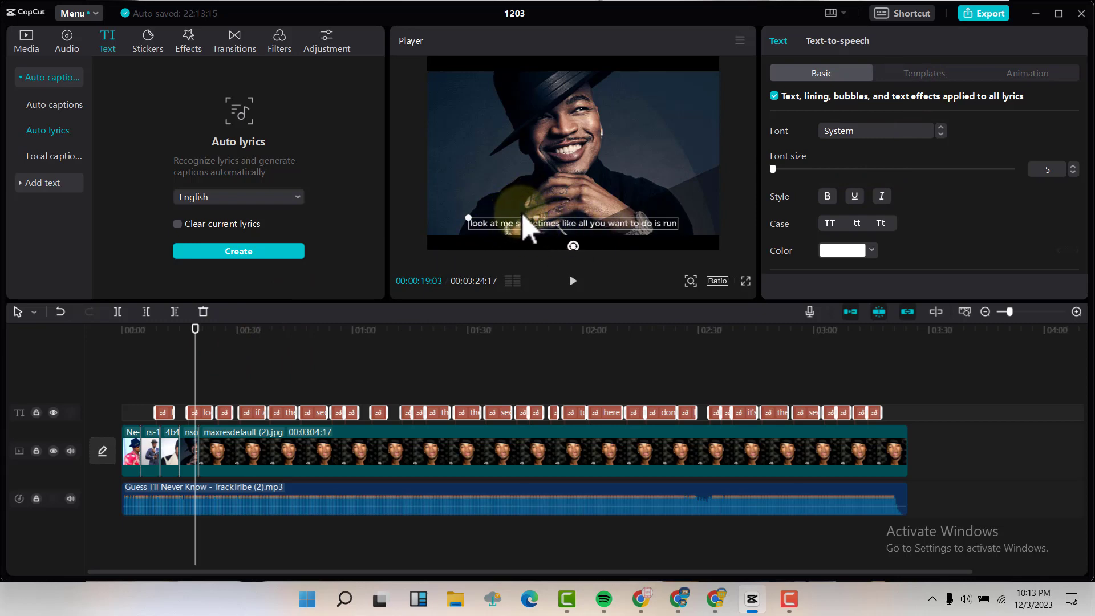
pyautogui.moveTo(924, 72)
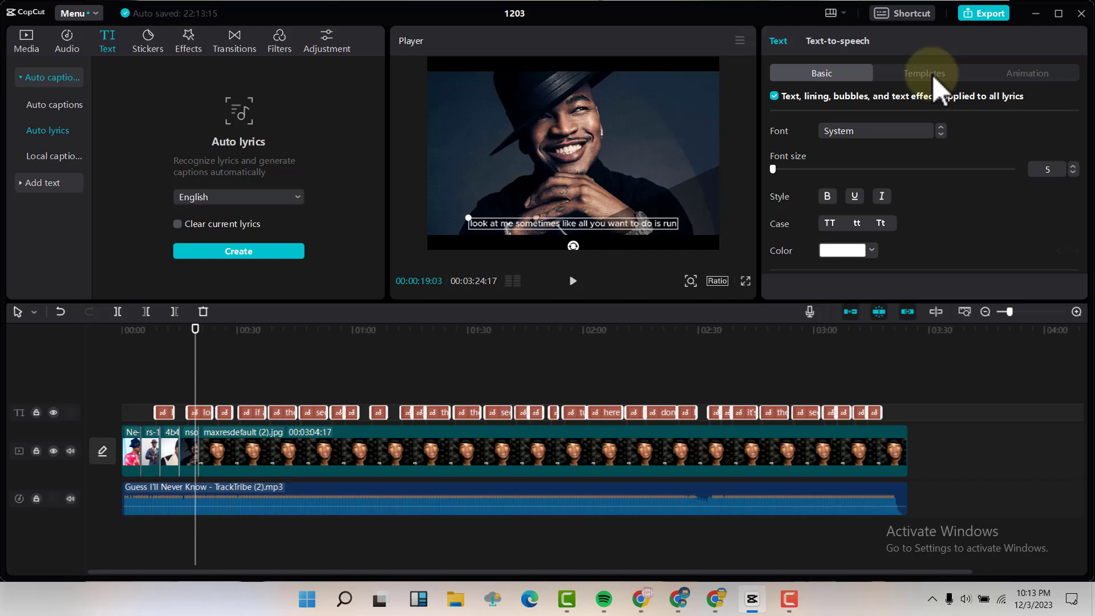
# Give the captions the glowing yellow WordArt style, font size 7, bold, and title case.
pyautogui.click(923, 73)
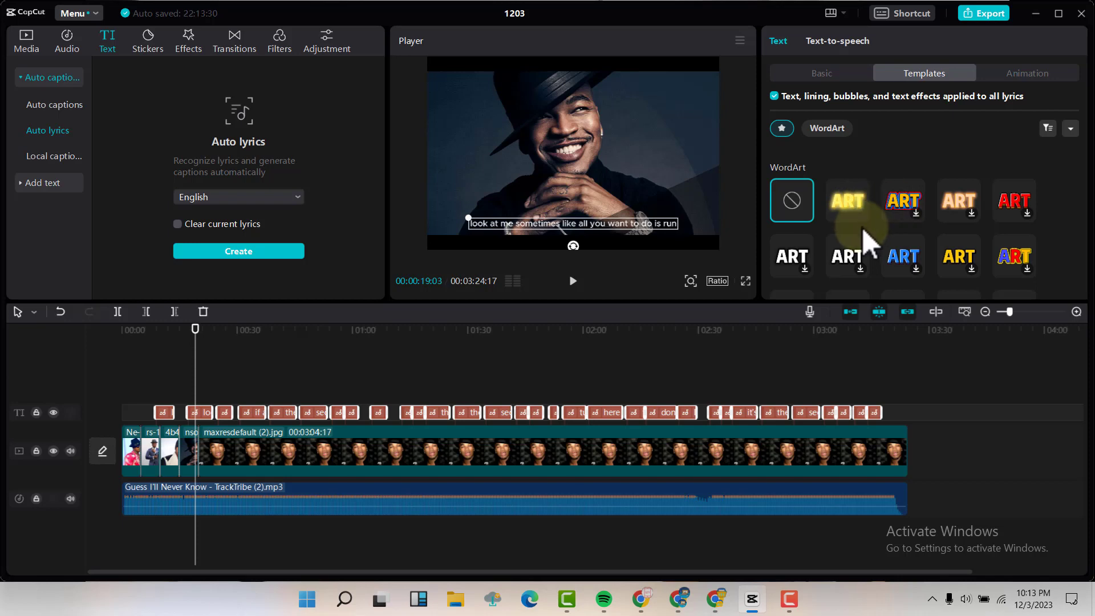
pyautogui.moveTo(847, 202)
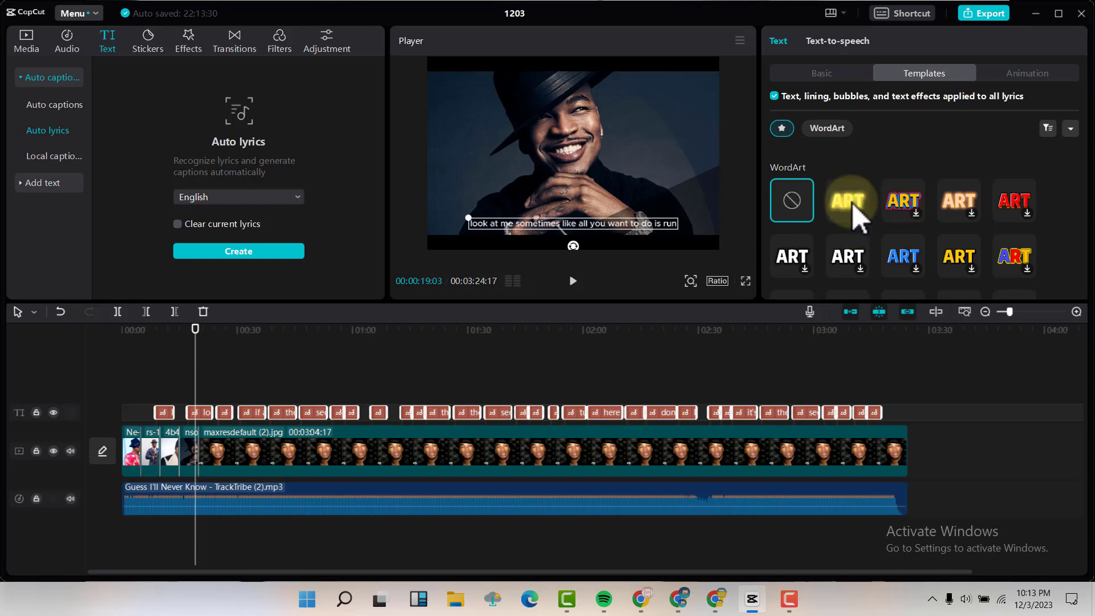
pyautogui.click(846, 200)
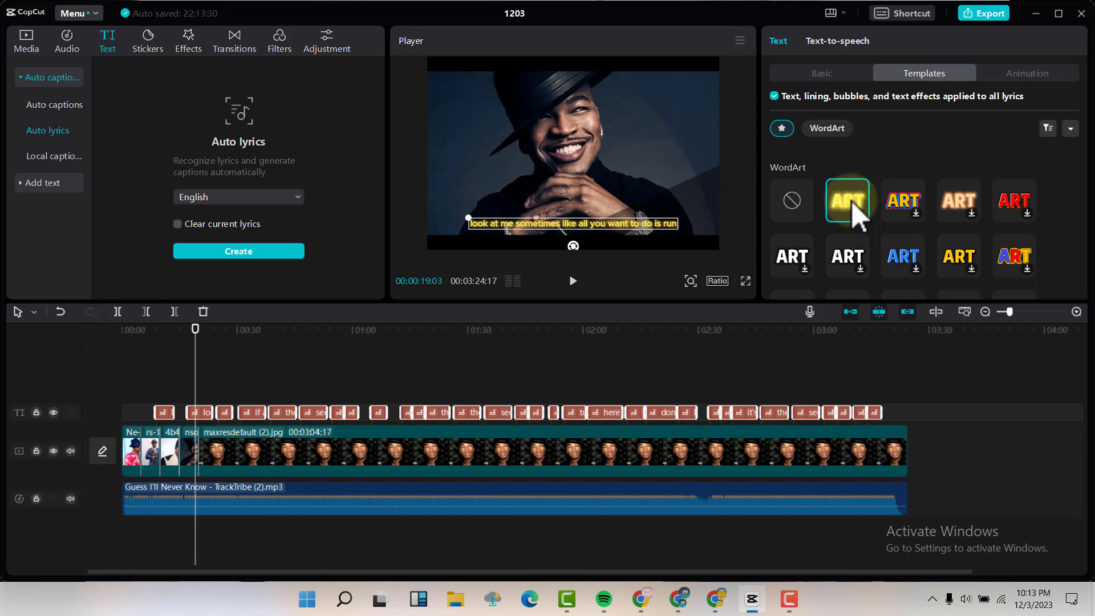
pyautogui.click(821, 73)
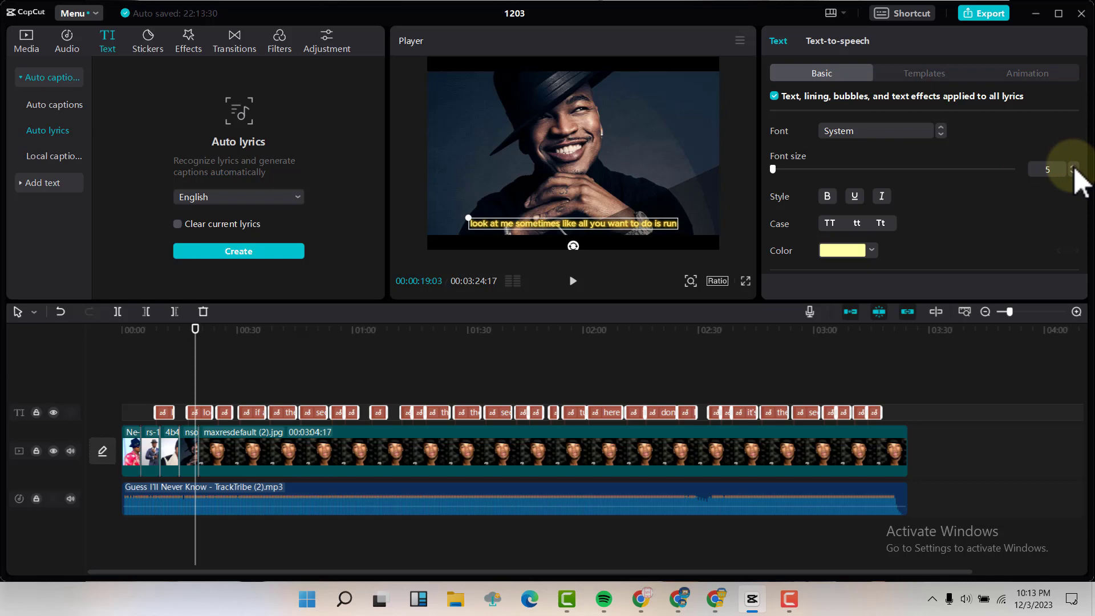
pyautogui.click(1075, 165)
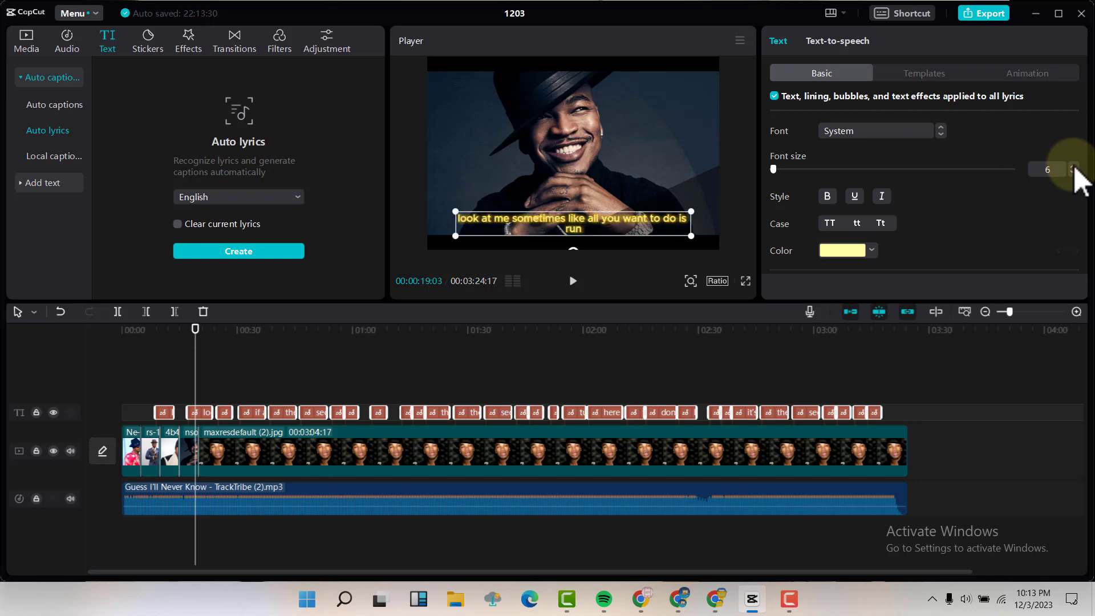
pyautogui.click(1074, 164)
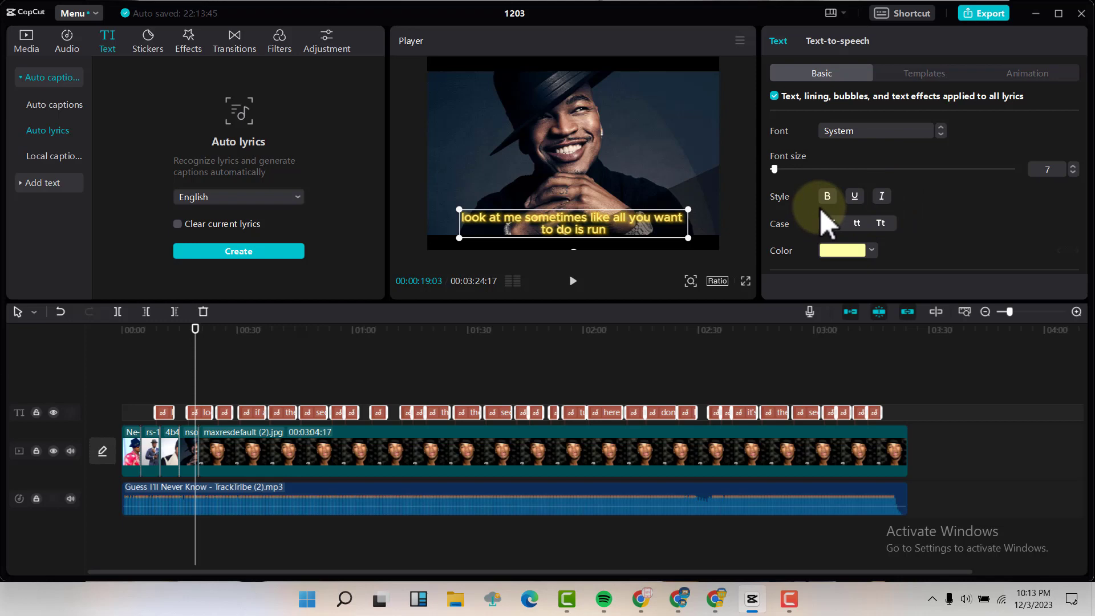
pyautogui.click(829, 223)
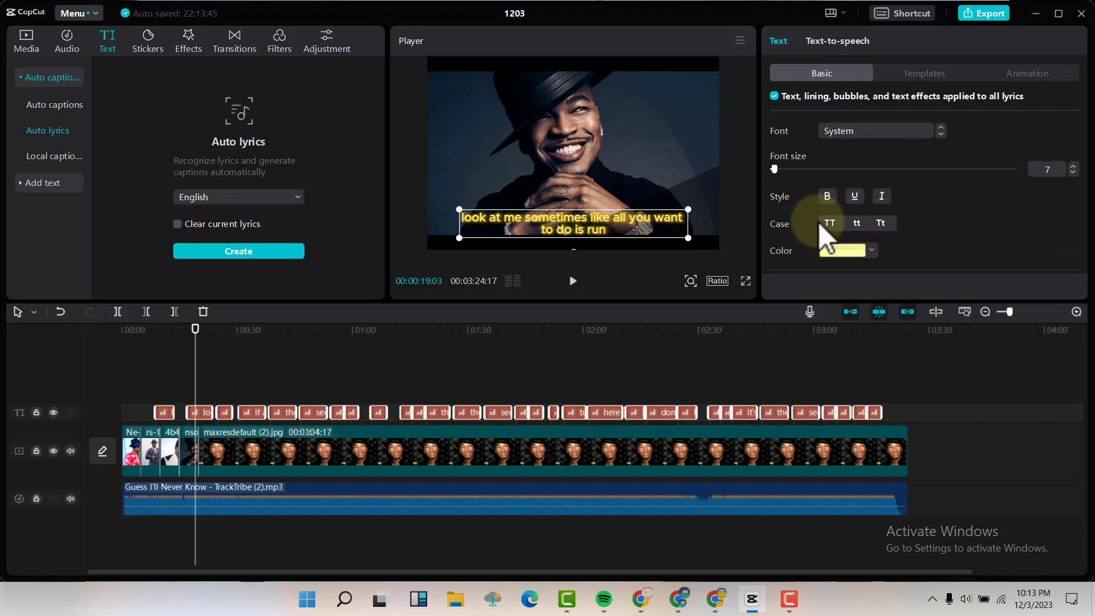
pyautogui.moveTo(880, 223)
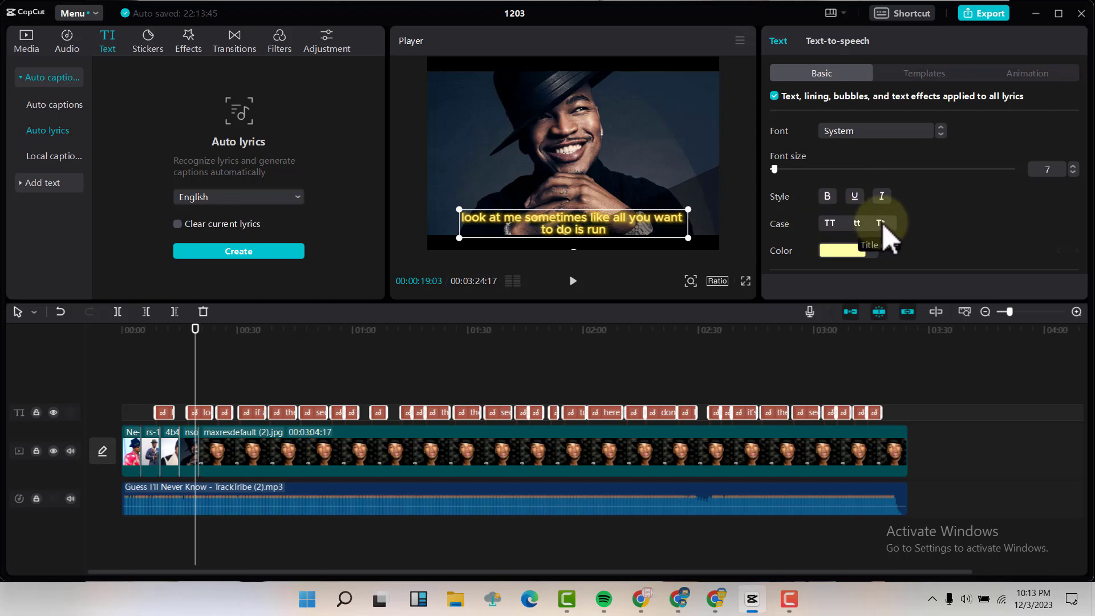
pyautogui.click(881, 223)
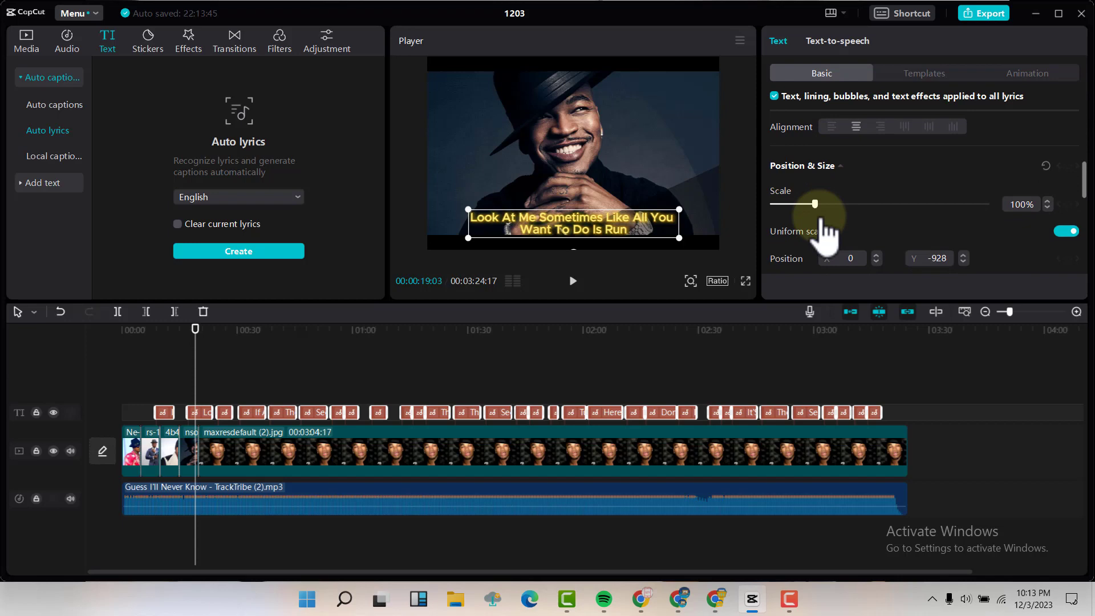
# Enable Glow on the lyric captions using the Aa preset at intensity 14.
pyautogui.scroll(-3)
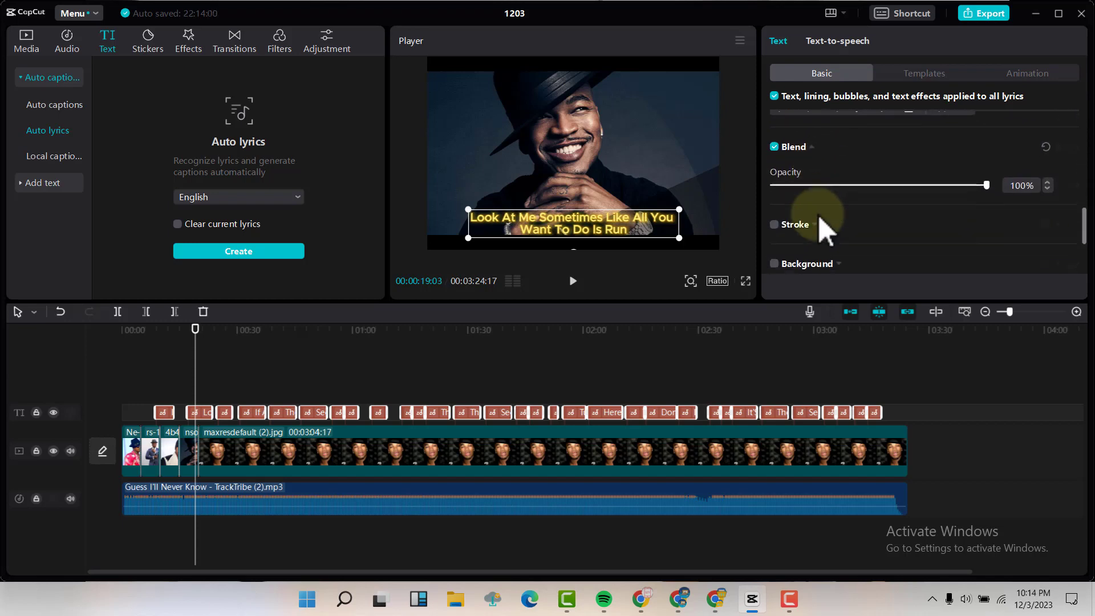
pyautogui.scroll(-3)
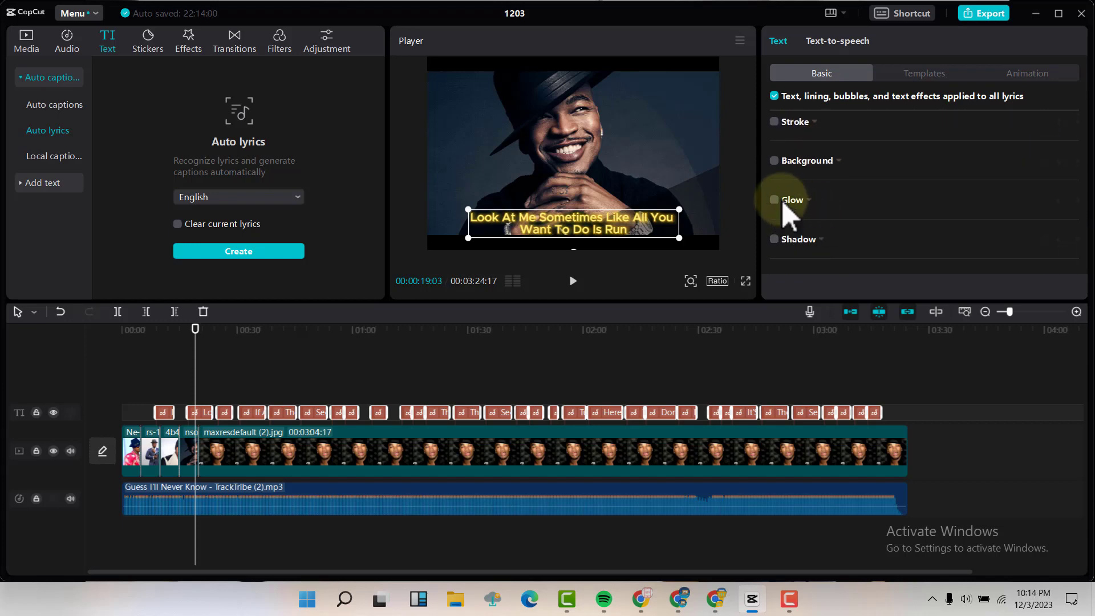
pyautogui.moveTo(803, 210)
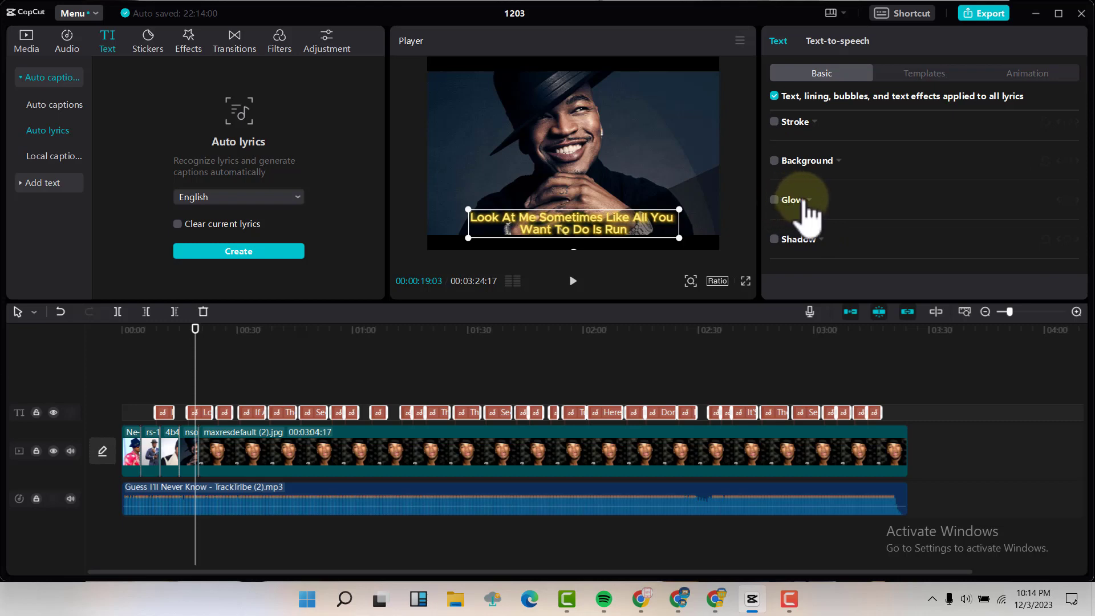
pyautogui.click(773, 200)
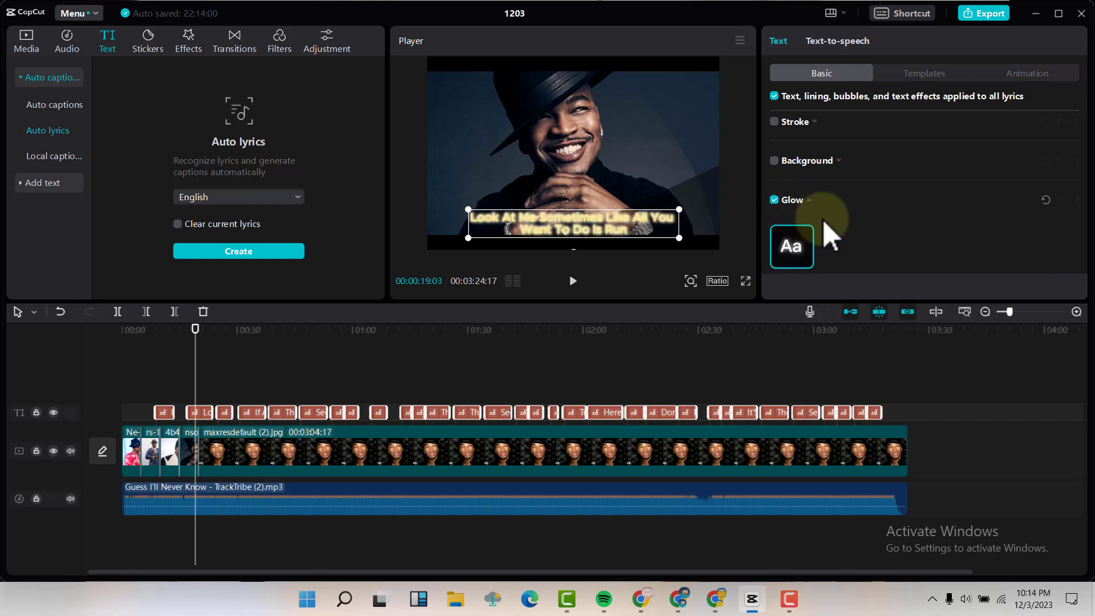
pyautogui.click(777, 199)
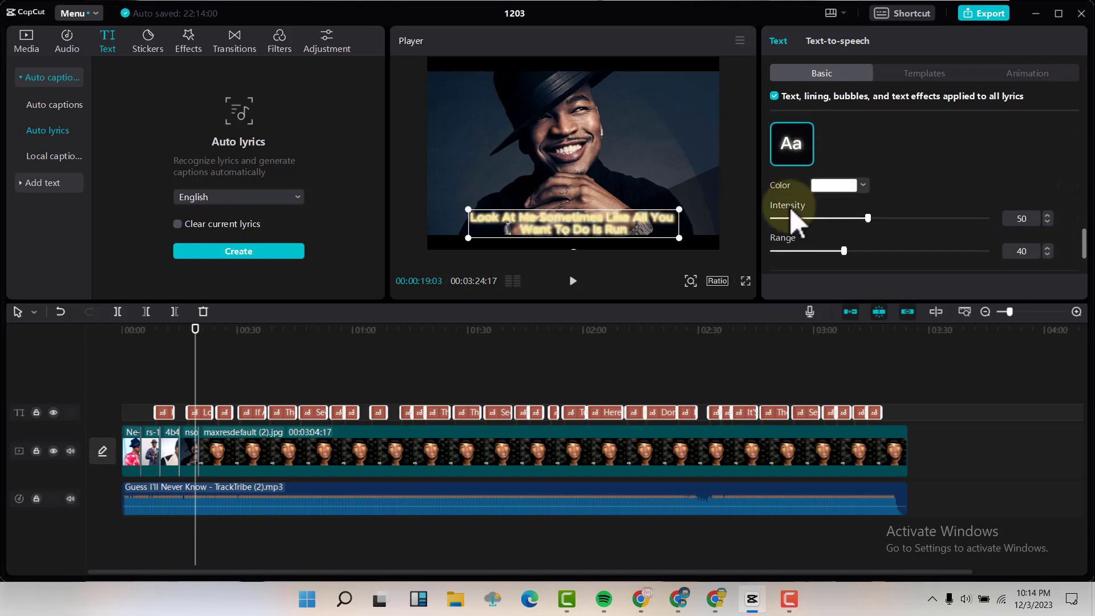
pyautogui.moveTo(559, 241)
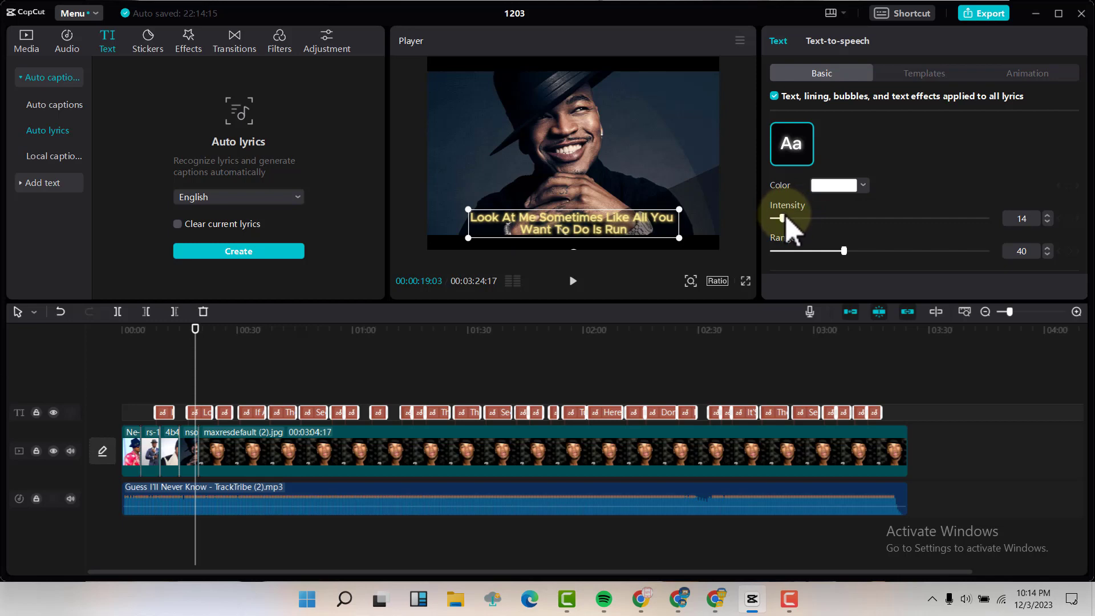
pyautogui.moveTo(367, 307)
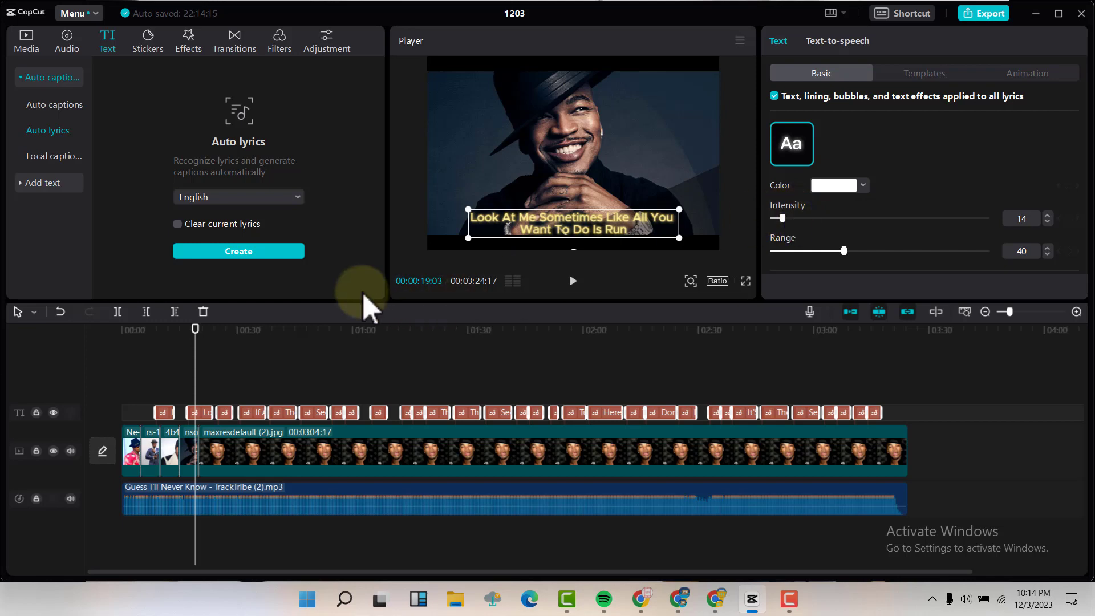
pyautogui.click(572, 280)
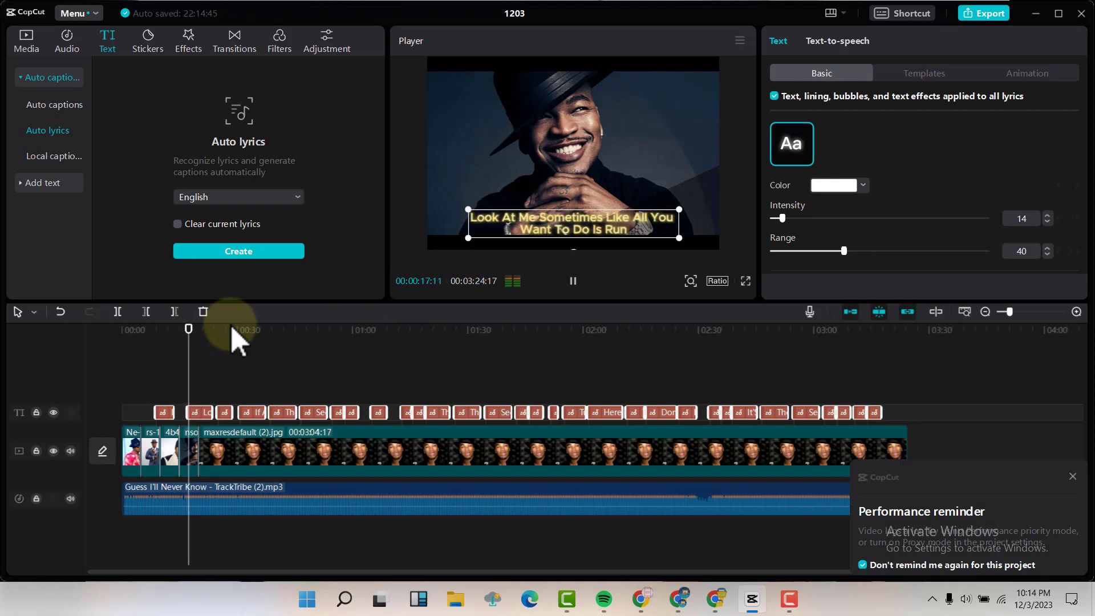
pyautogui.click(572, 280)
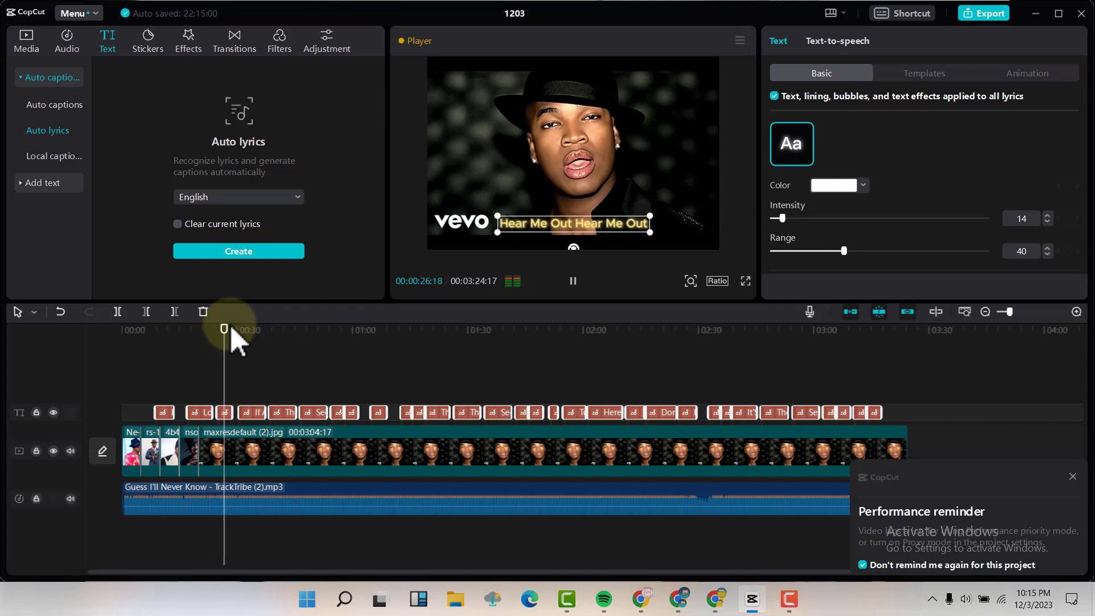
pyautogui.click(572, 281)
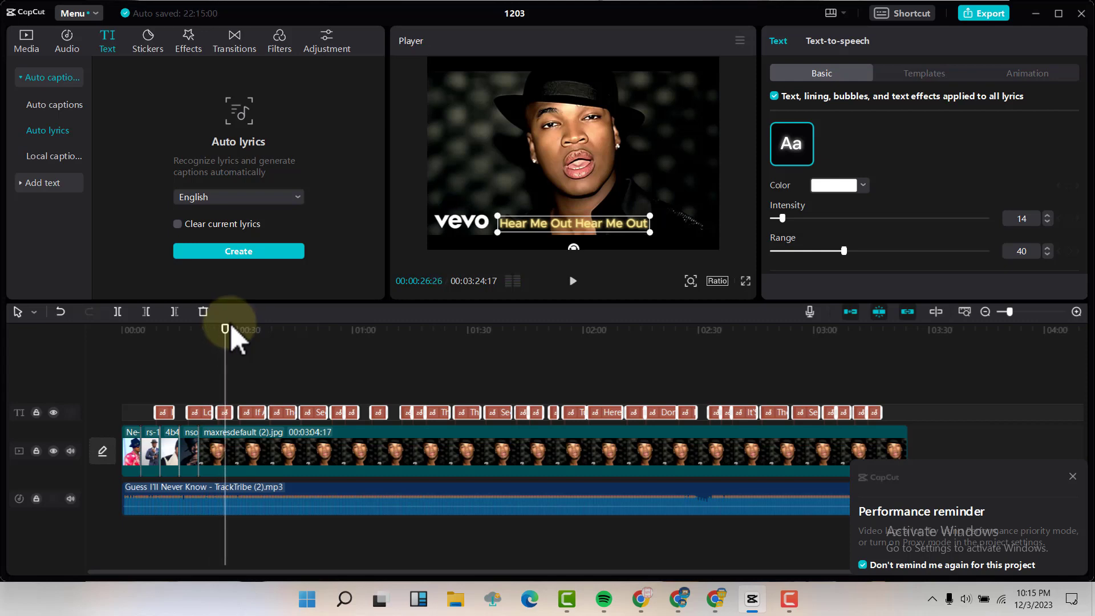
pyautogui.moveTo(513, 245)
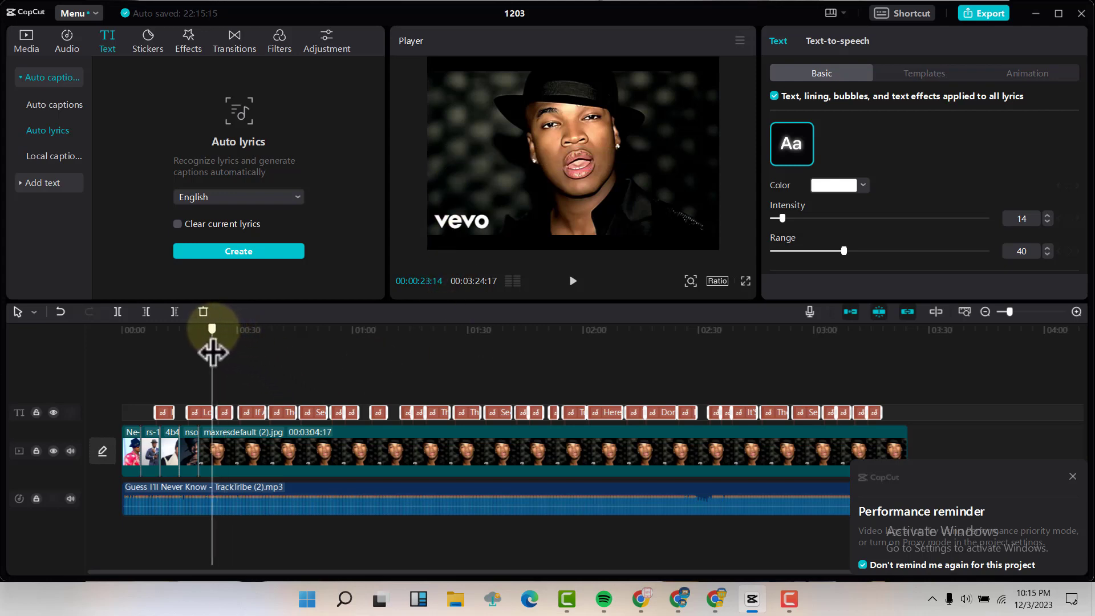
pyautogui.click(572, 280)
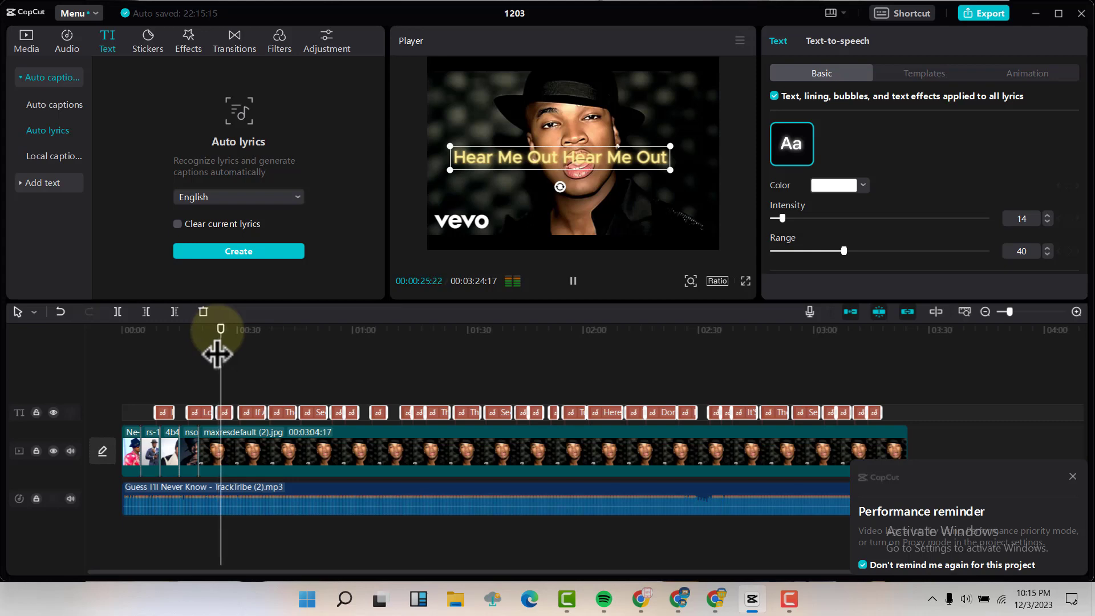
pyautogui.click(572, 280)
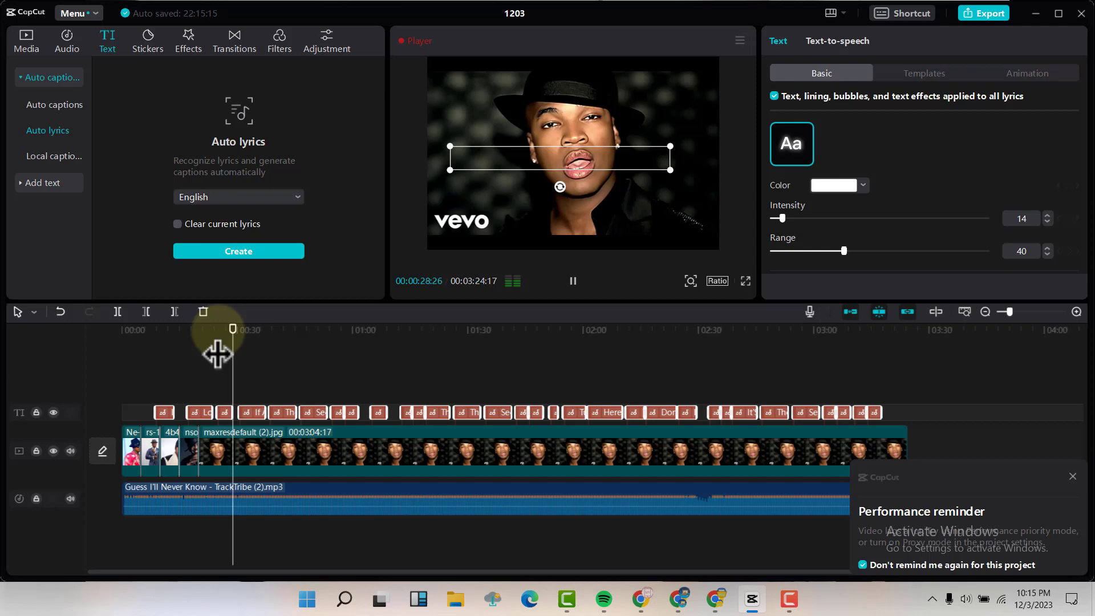
pyautogui.click(572, 281)
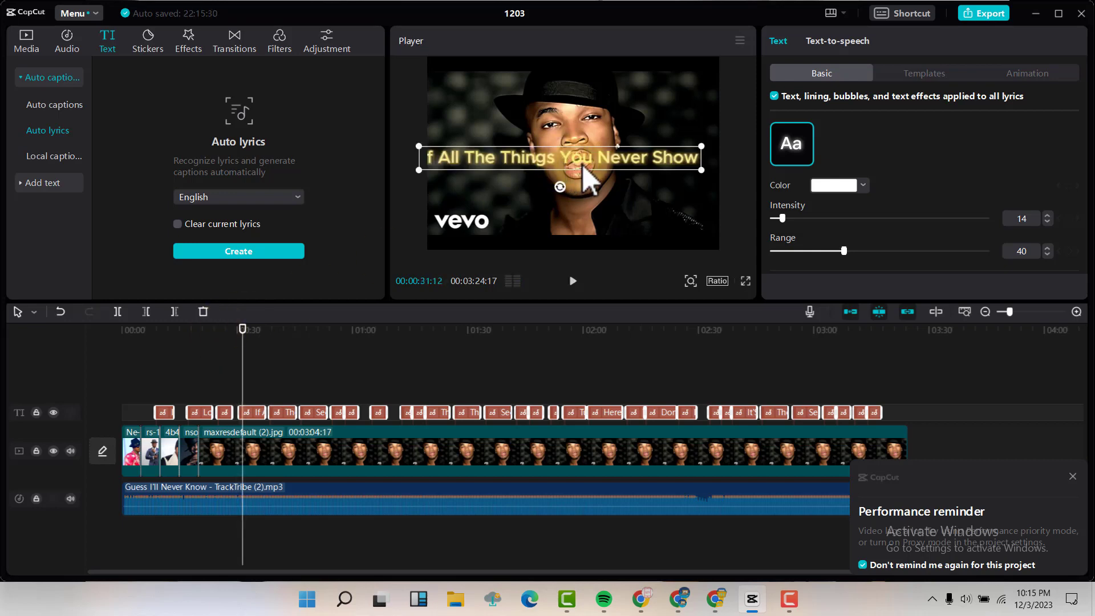
pyautogui.click(252, 411)
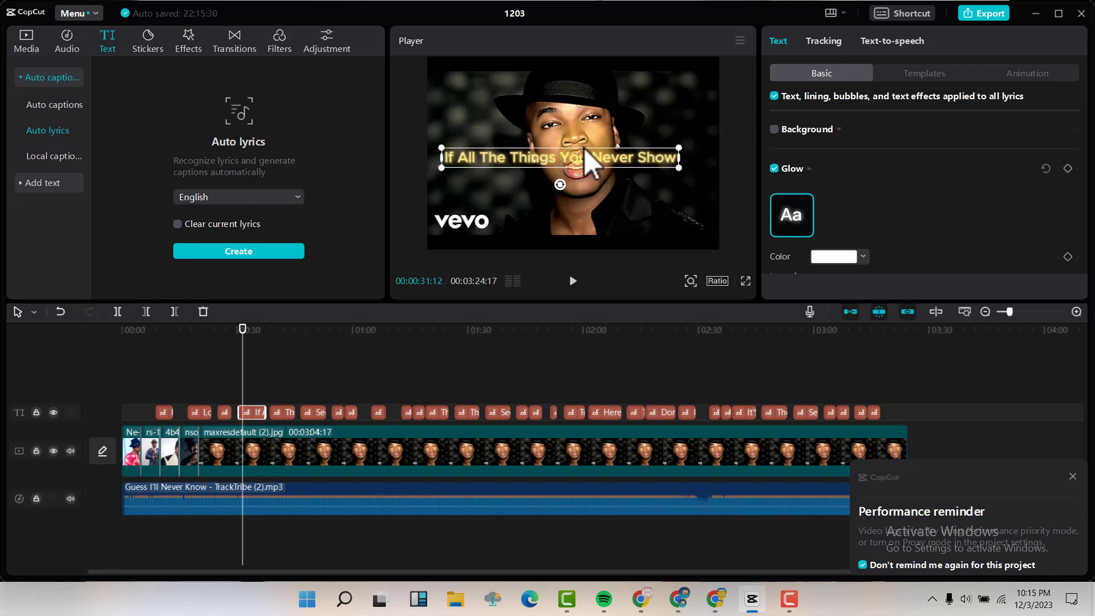
pyautogui.moveTo(639, 194)
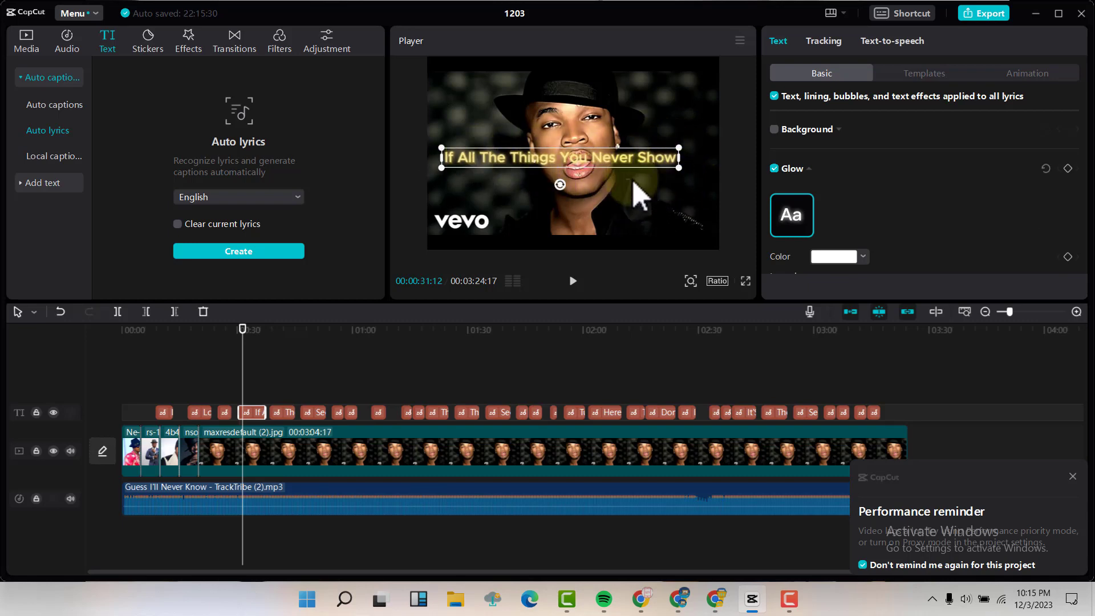
pyautogui.moveTo(639, 199)
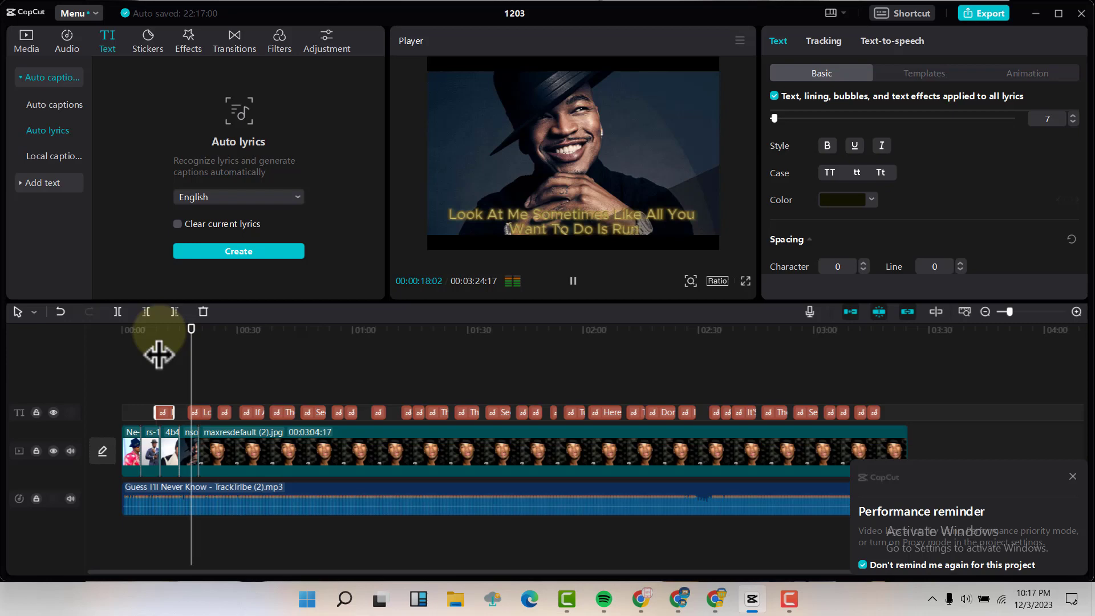
pyautogui.click(572, 280)
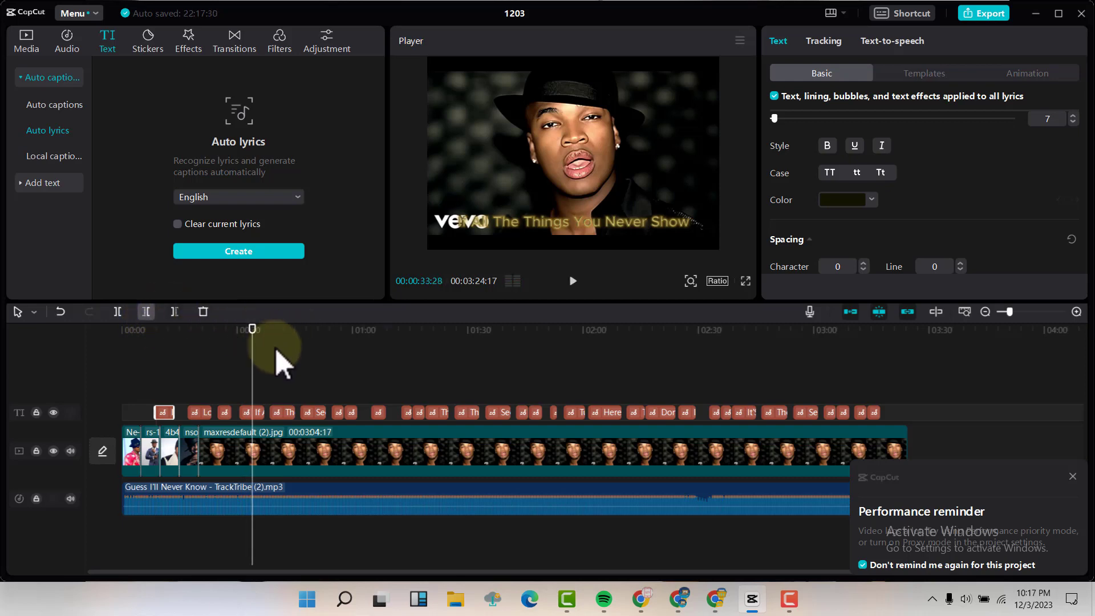
pyautogui.moveTo(283, 363)
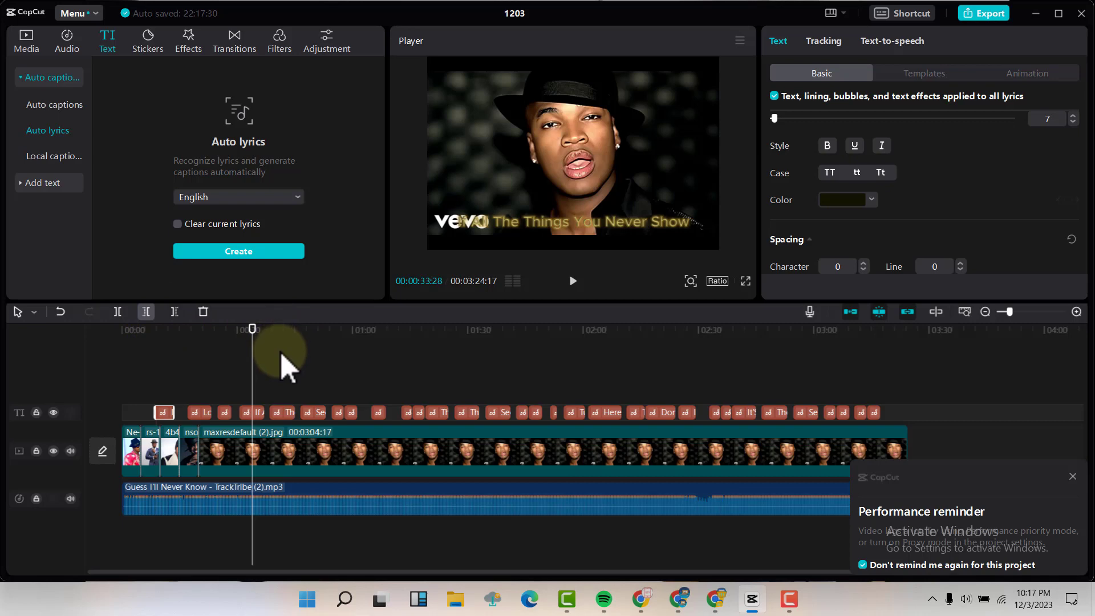
pyautogui.moveTo(287, 370)
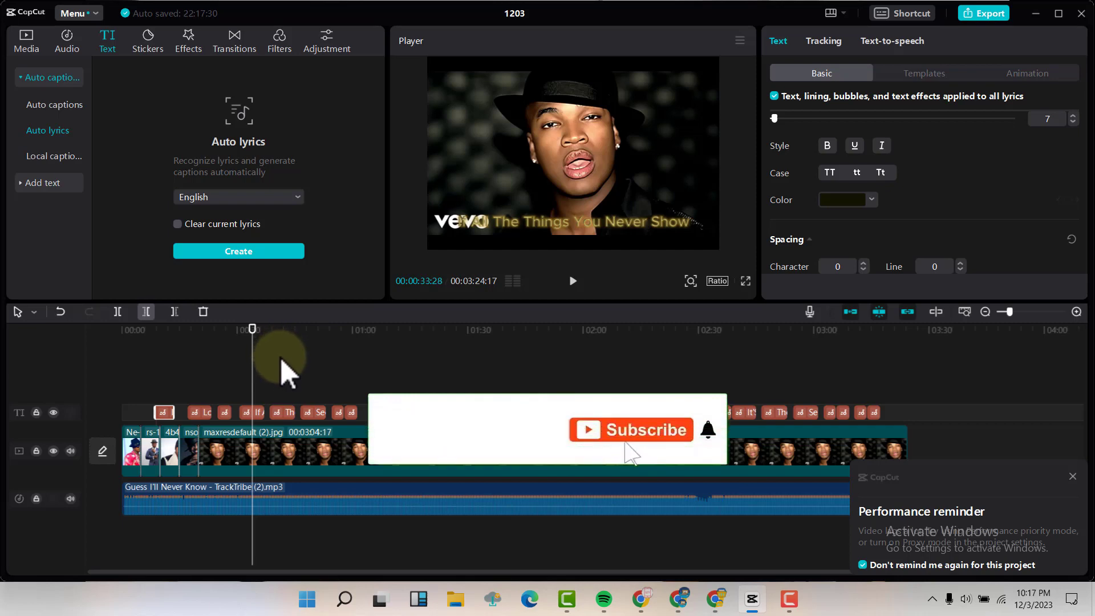
pyautogui.moveTo(702, 447)
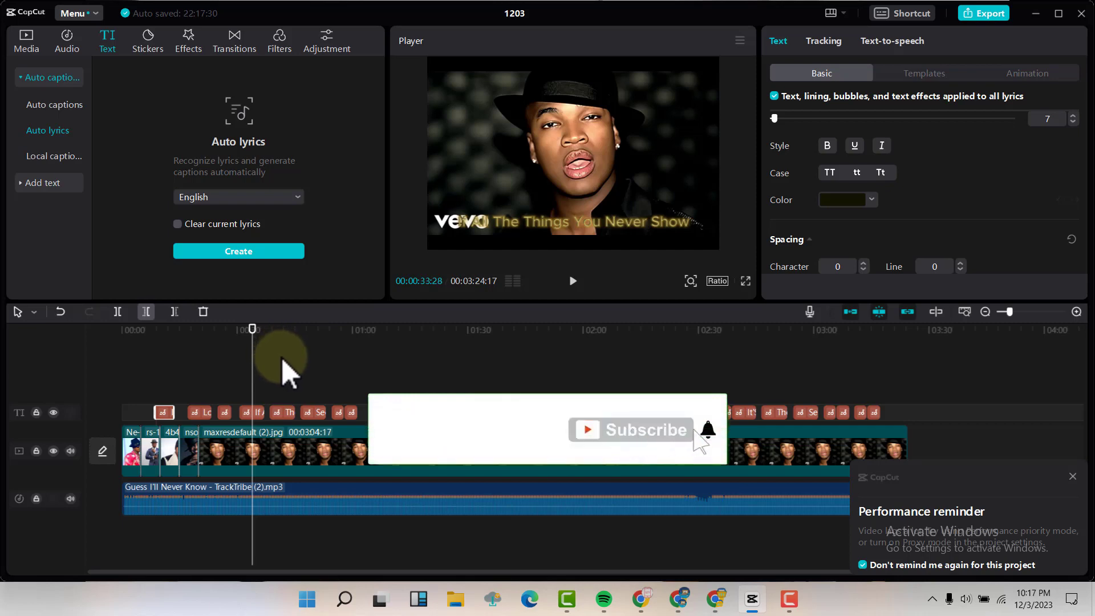
pyautogui.moveTo(759, 440)
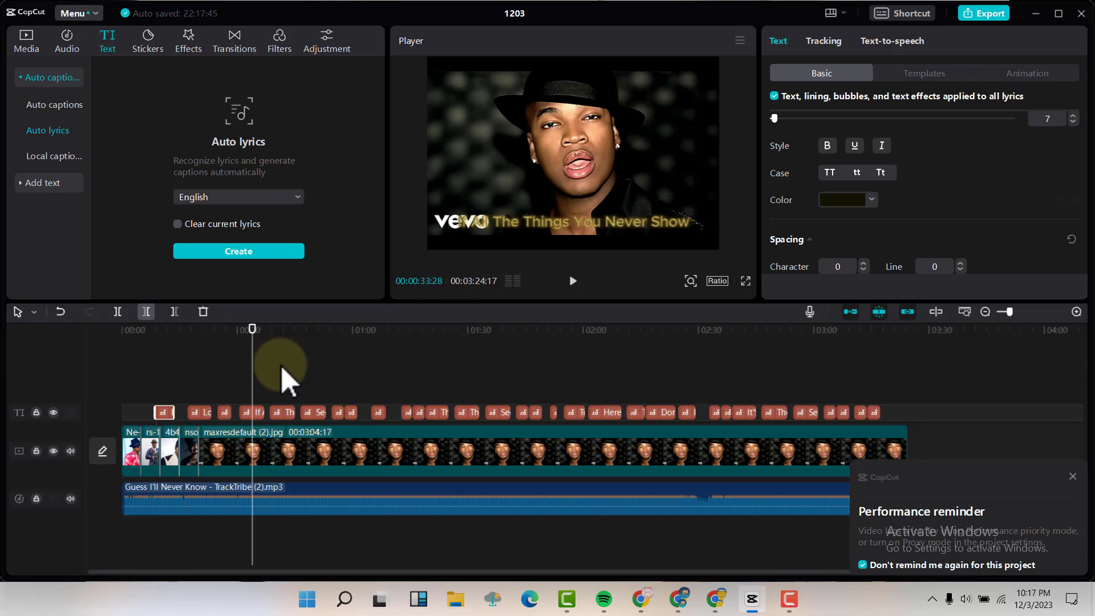
pyautogui.moveTo(992, 56)
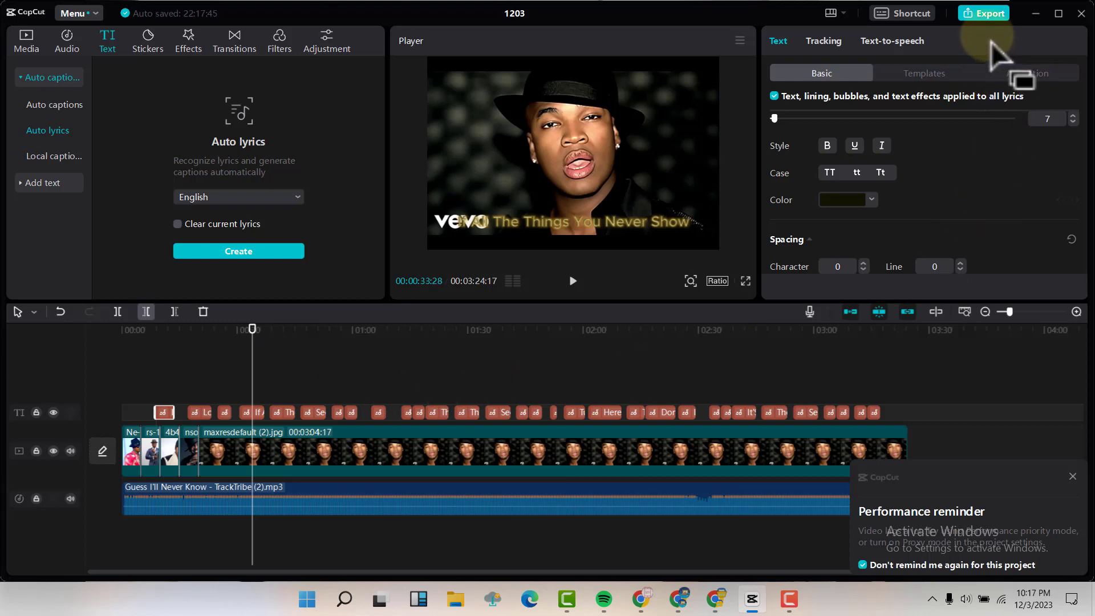
pyautogui.moveTo(587, 122)
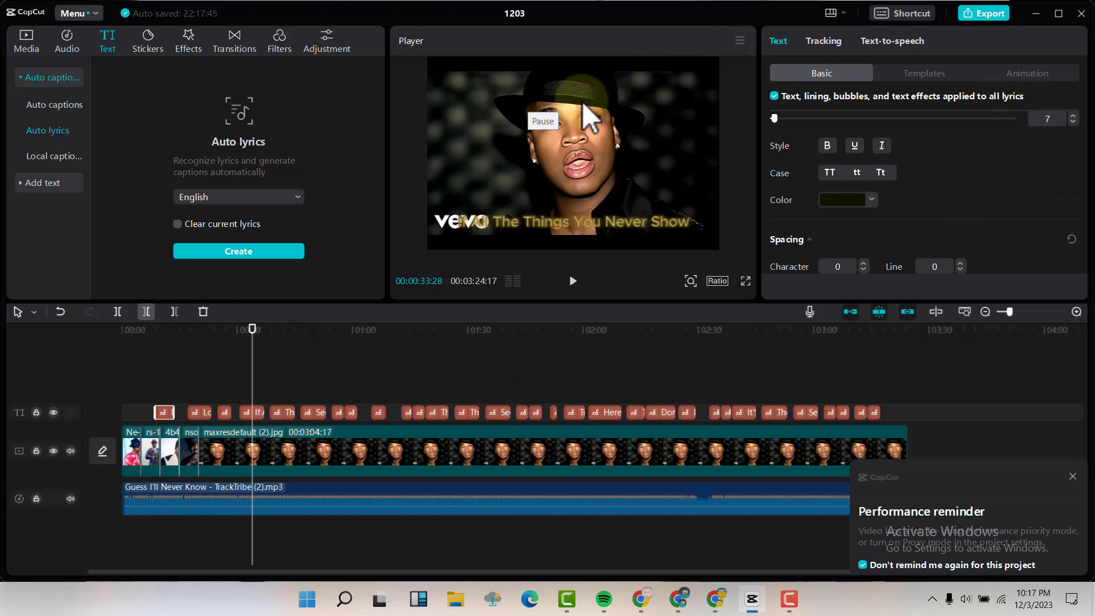